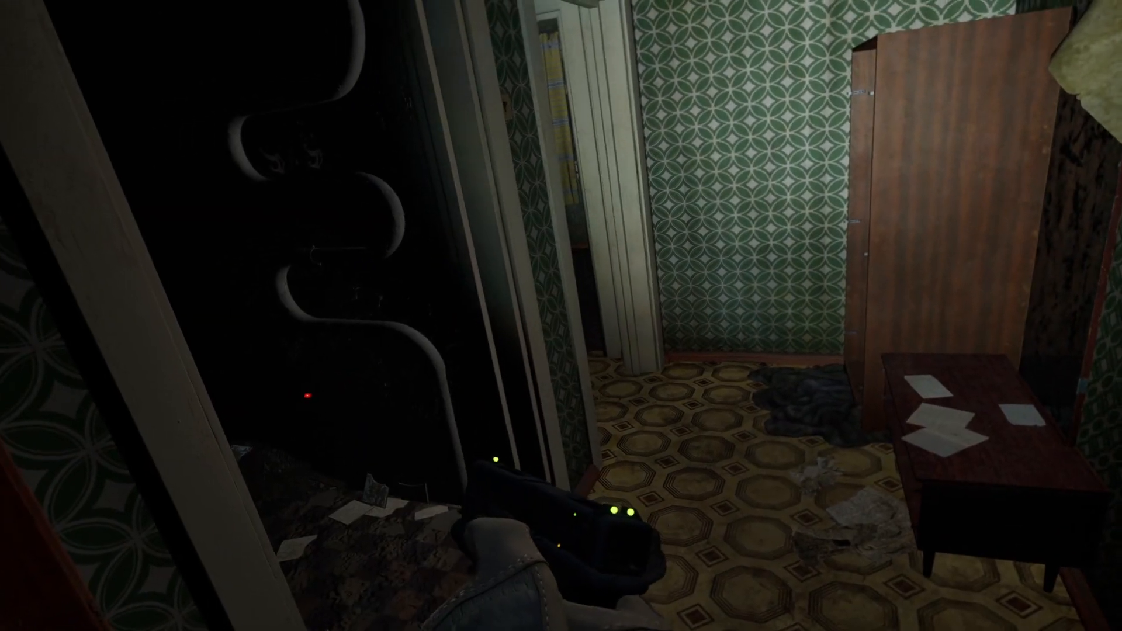
{"action": "mouse_move", "coordinate": [561, 315]}
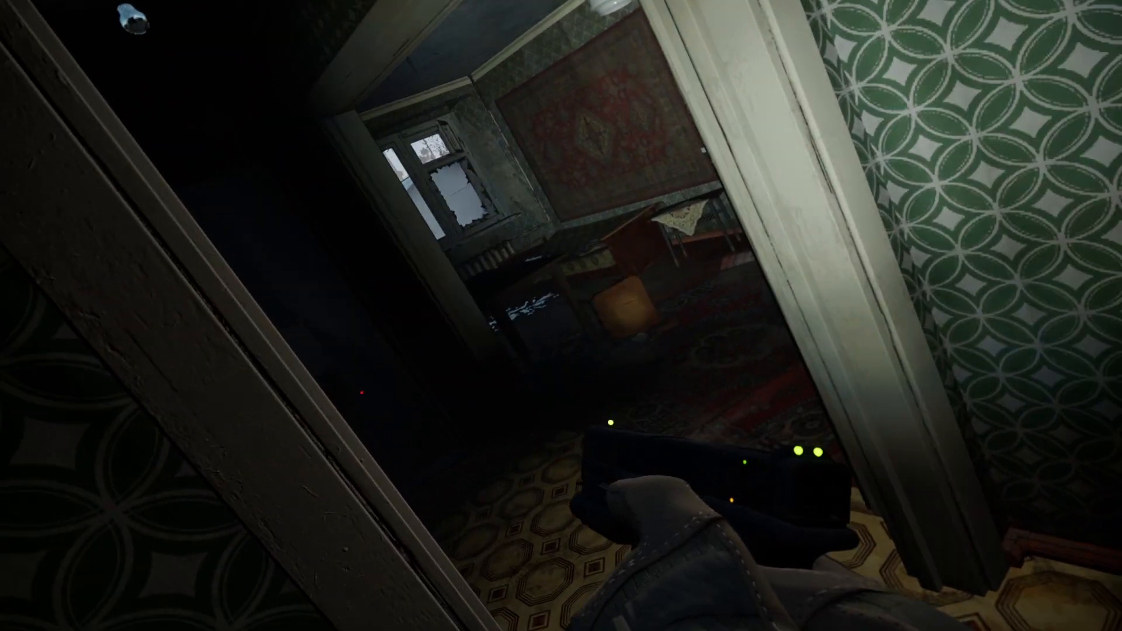
{"action": "mouse_move", "coordinate": [561, 316]}
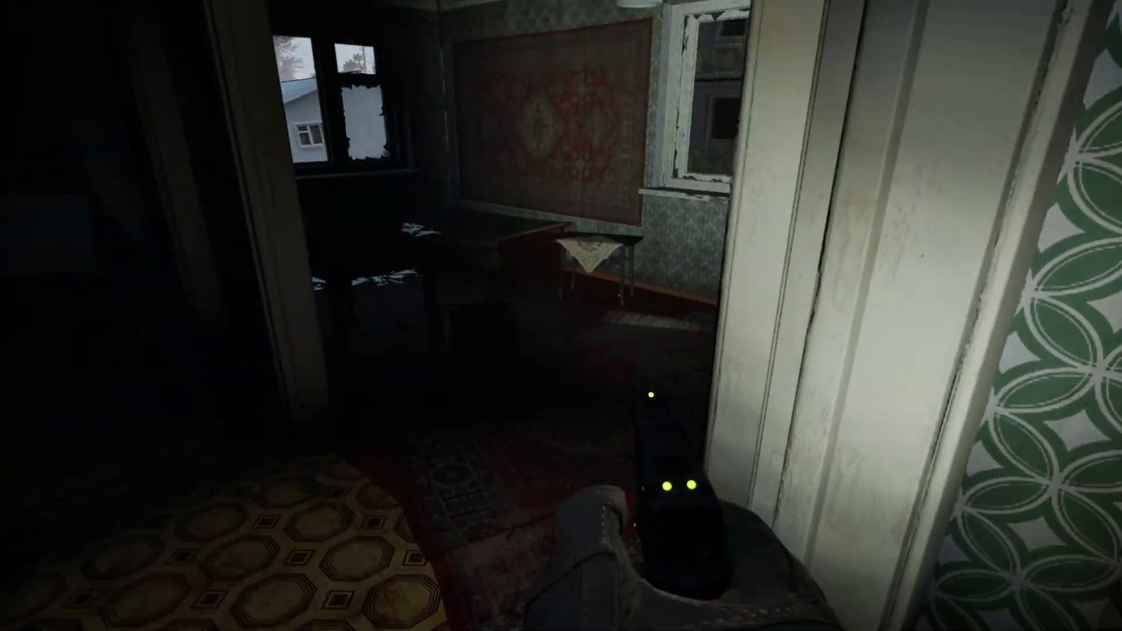
{"action": "mouse_move", "coordinate": [561, 316]}
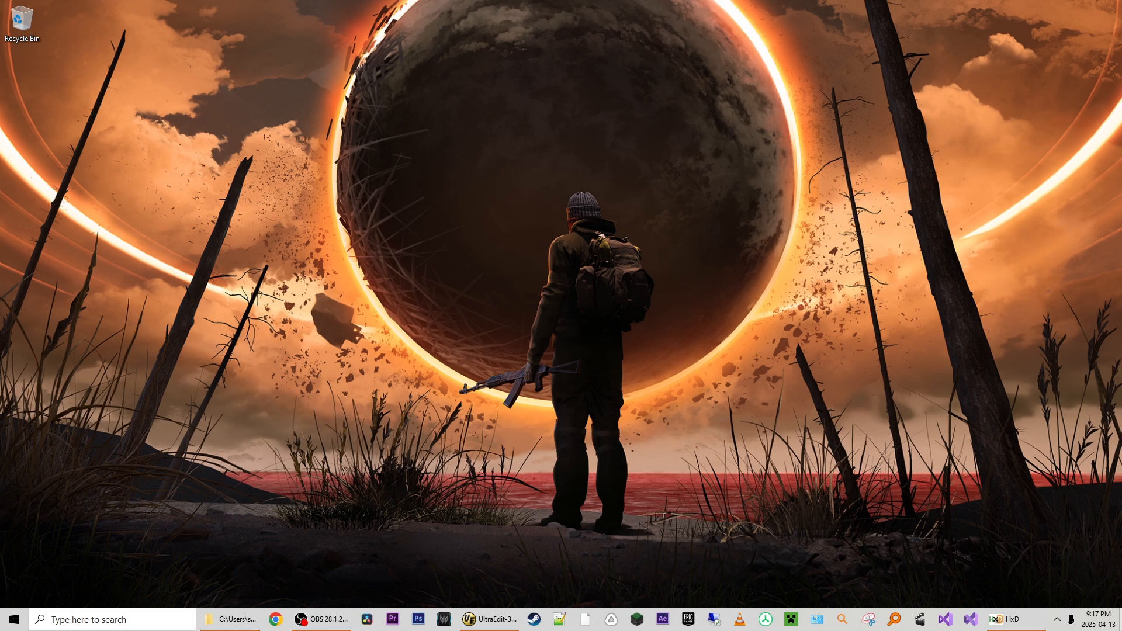
Bring up HxD and the UltraEdit notes listing the save path and tick property names.
{"action": "left_click", "coordinate": [1009, 620]}
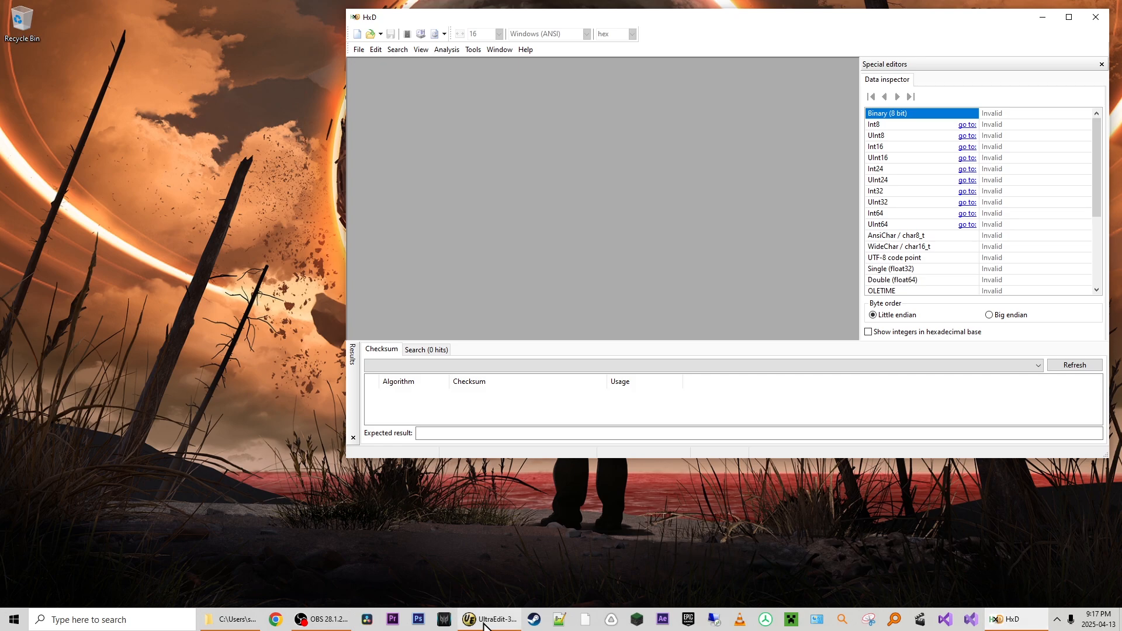
{"action": "left_click", "coordinate": [488, 619]}
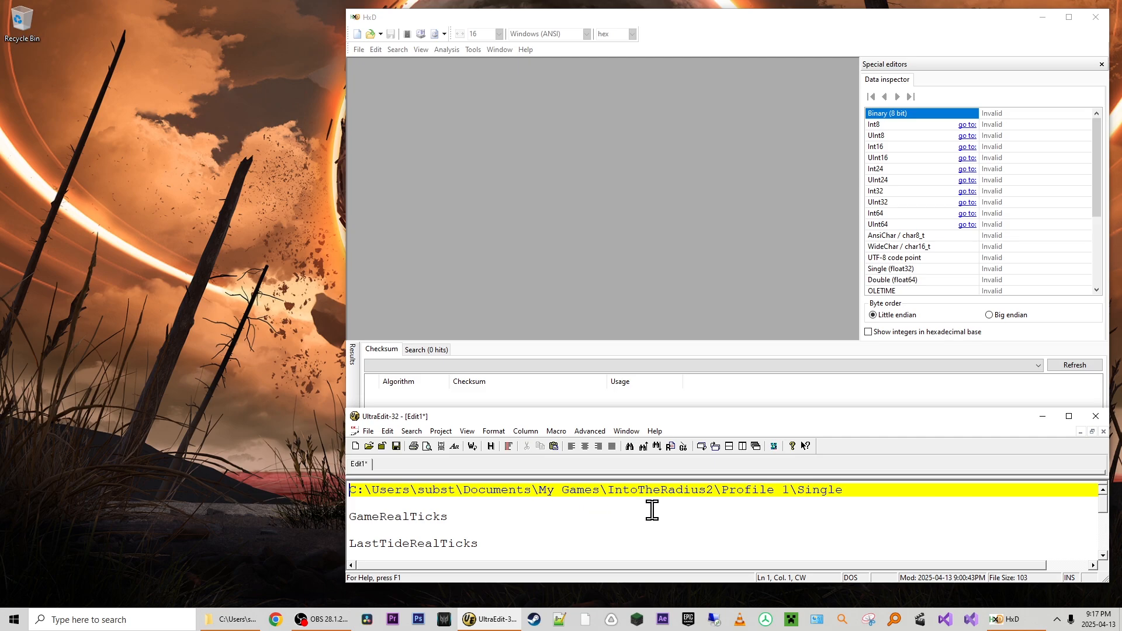
{"action": "mouse_move", "coordinate": [730, 508]}
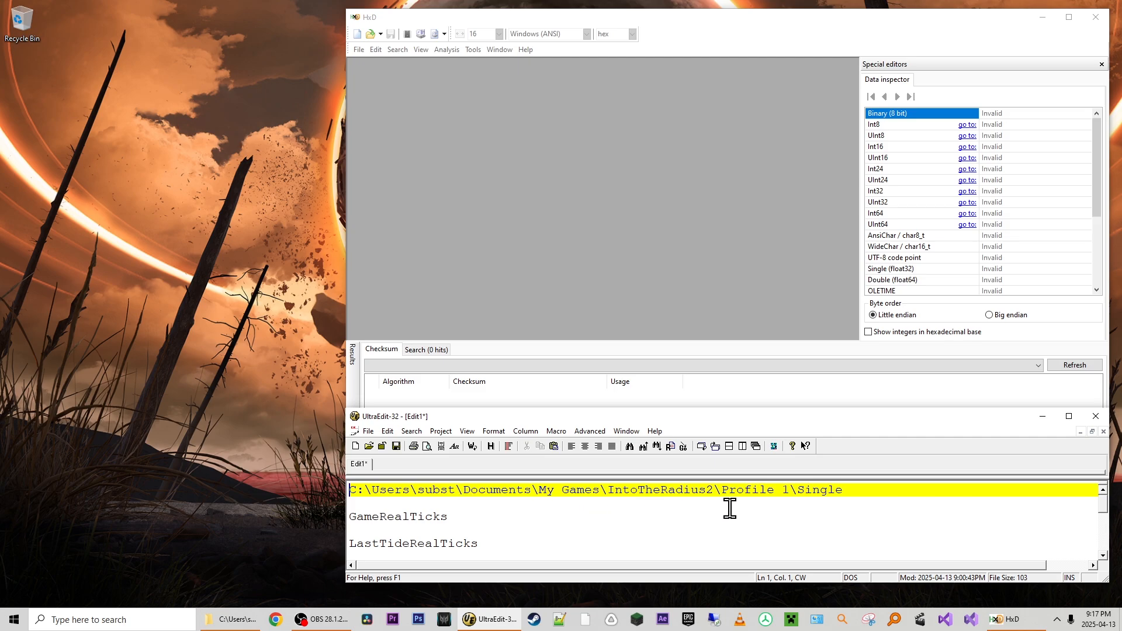
{"action": "mouse_move", "coordinate": [792, 512]}
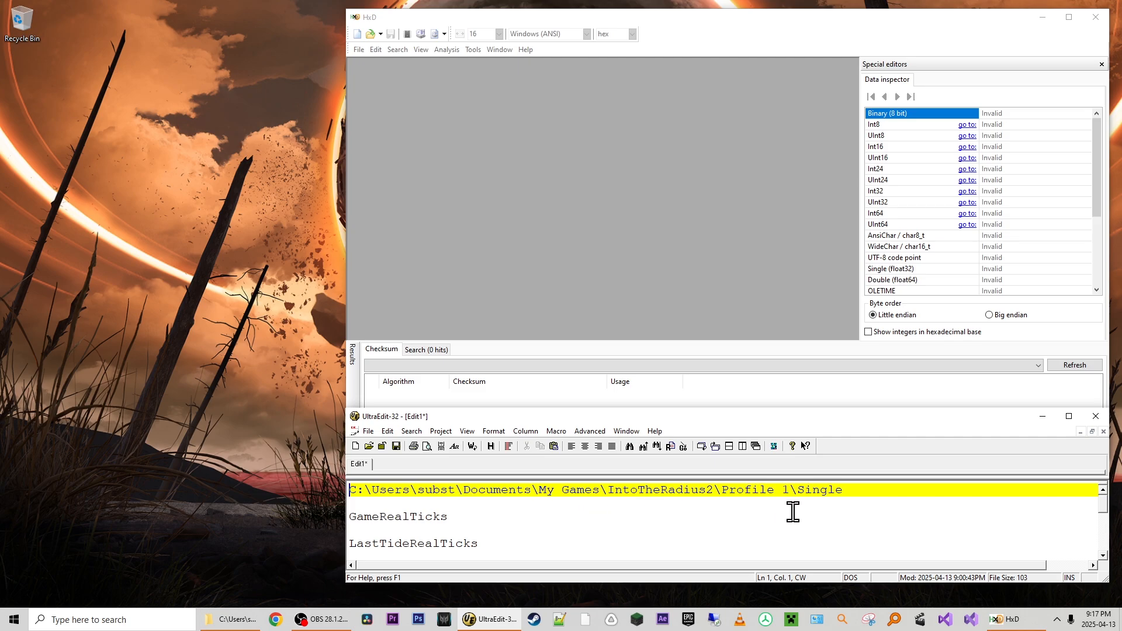
{"action": "mouse_move", "coordinate": [863, 516]}
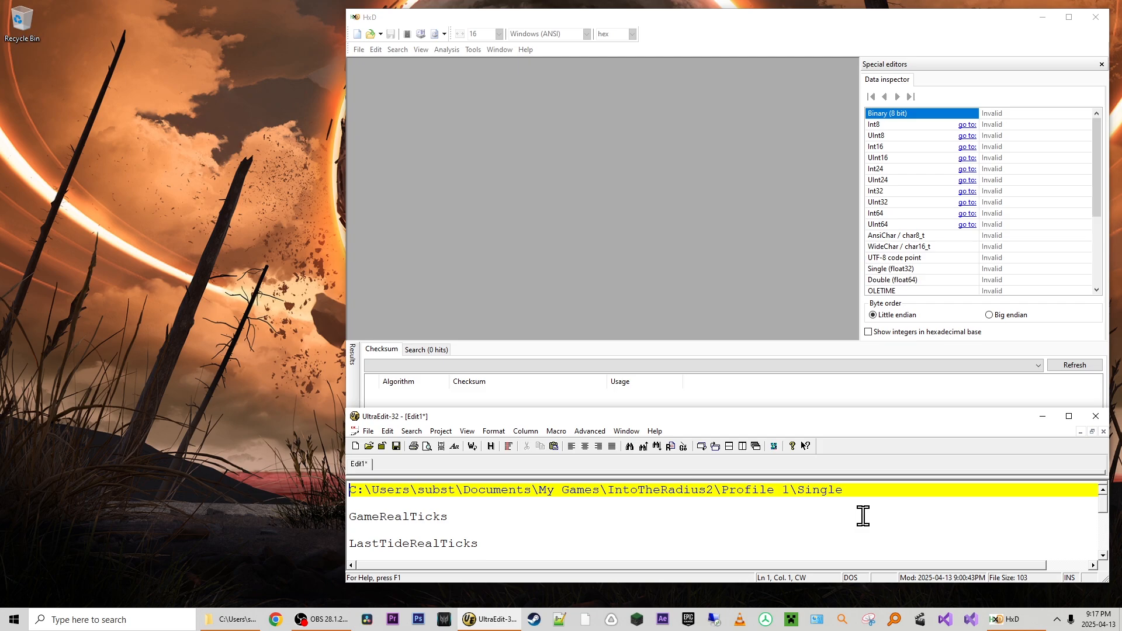
Load Save 1.sav from the IntoTheRadius2 Profile 1\Single folder.
{"action": "left_click", "coordinate": [231, 619]}
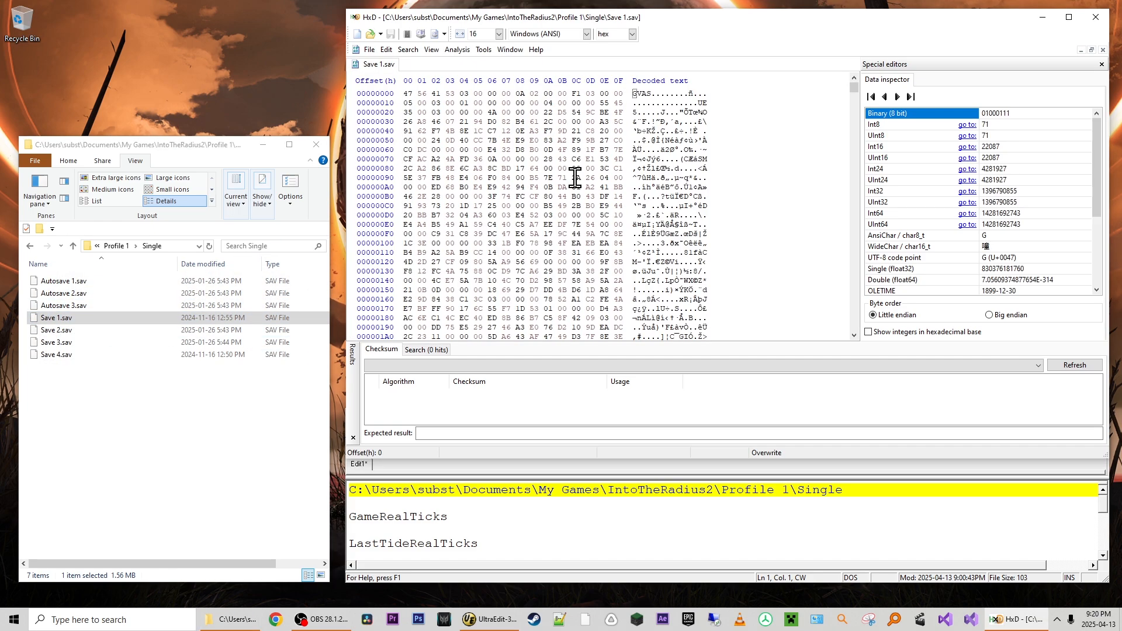
{"action": "mouse_move", "coordinate": [550, 158]}
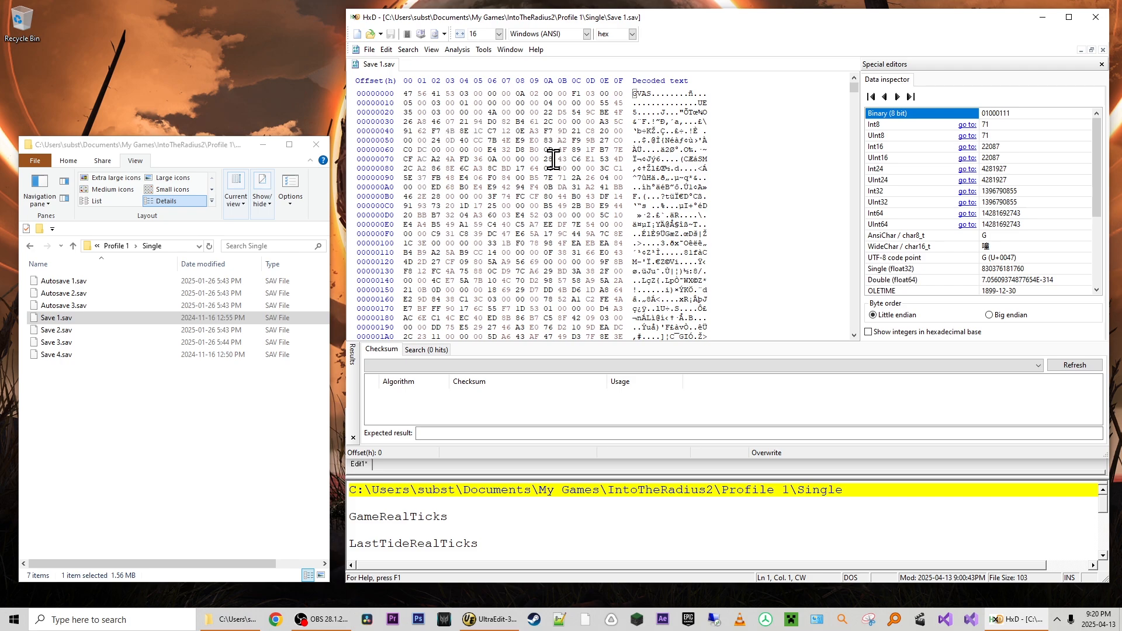
{"action": "mouse_move", "coordinate": [532, 198]}
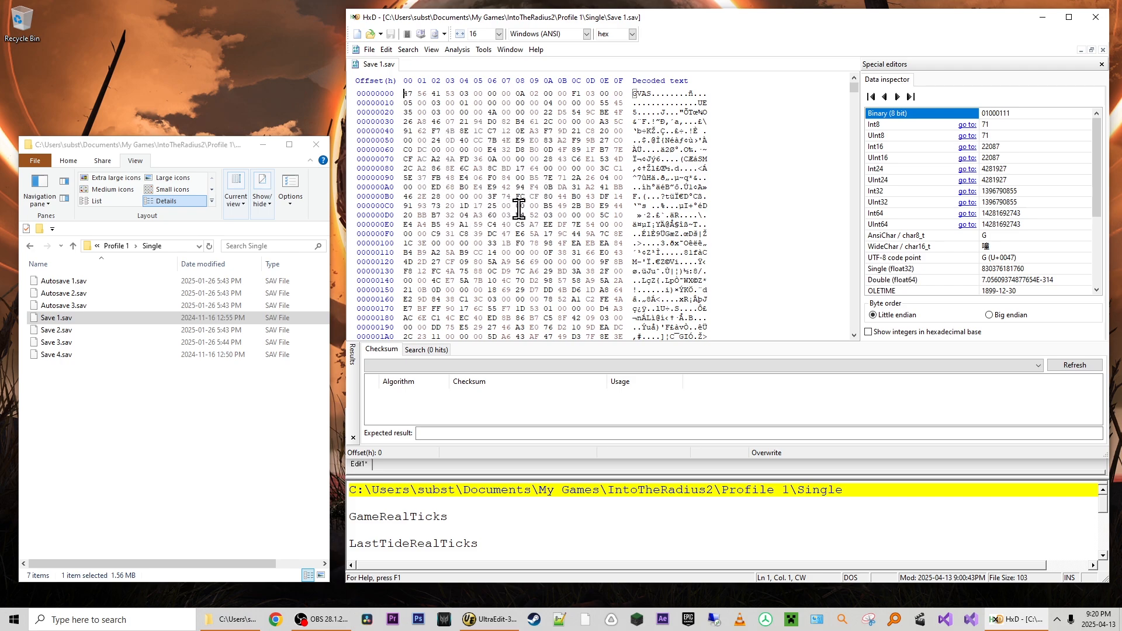
{"action": "mouse_move", "coordinate": [665, 187]}
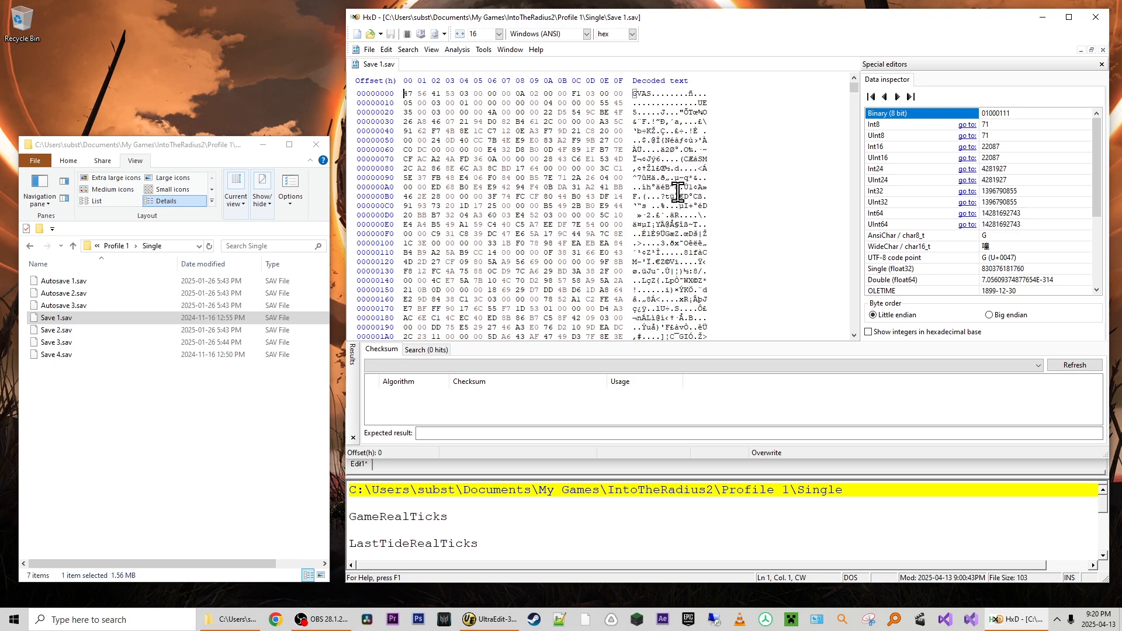
{"action": "mouse_move", "coordinate": [975, 174]}
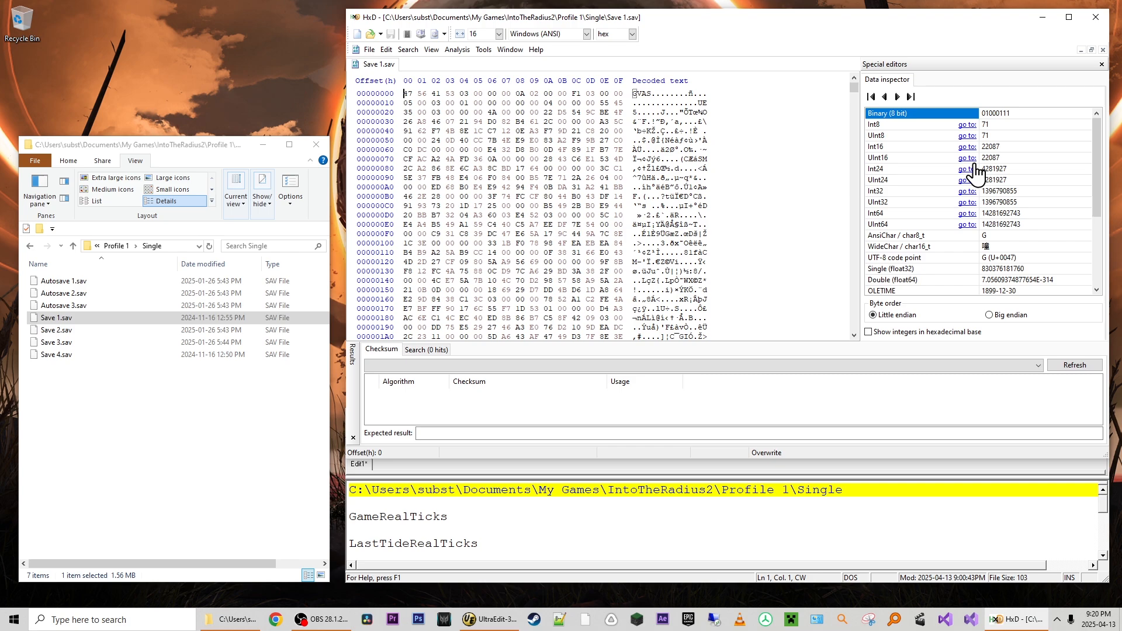
{"action": "mouse_move", "coordinate": [634, 107]}
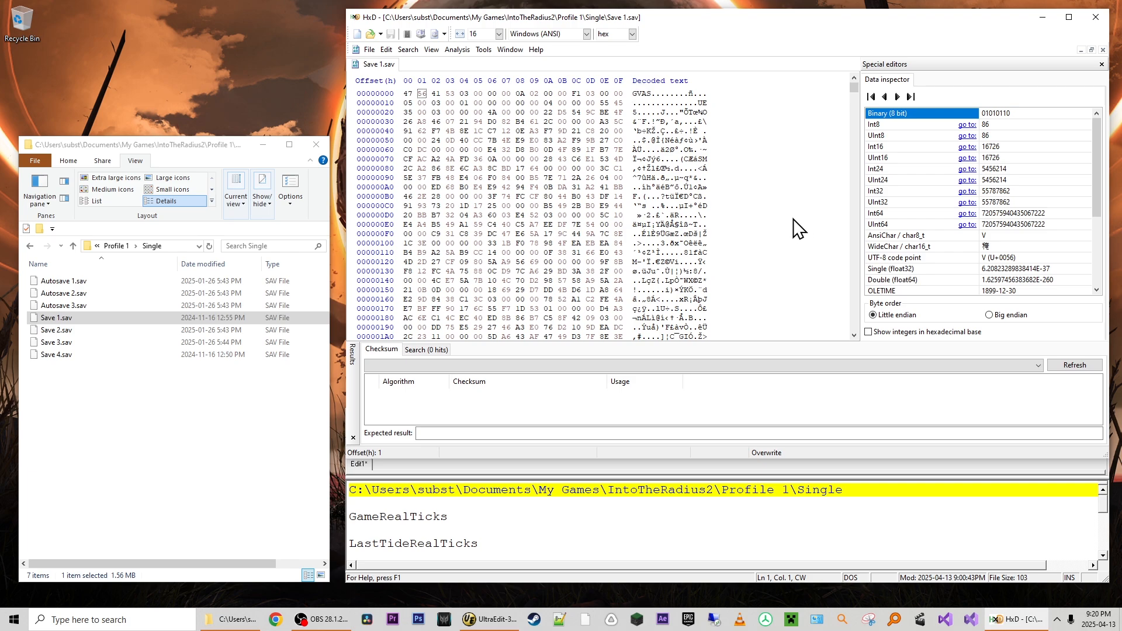
Copy GameRealTicks from the notes into HxD's text-string search field.
{"action": "double_click", "coordinate": [396, 516]}
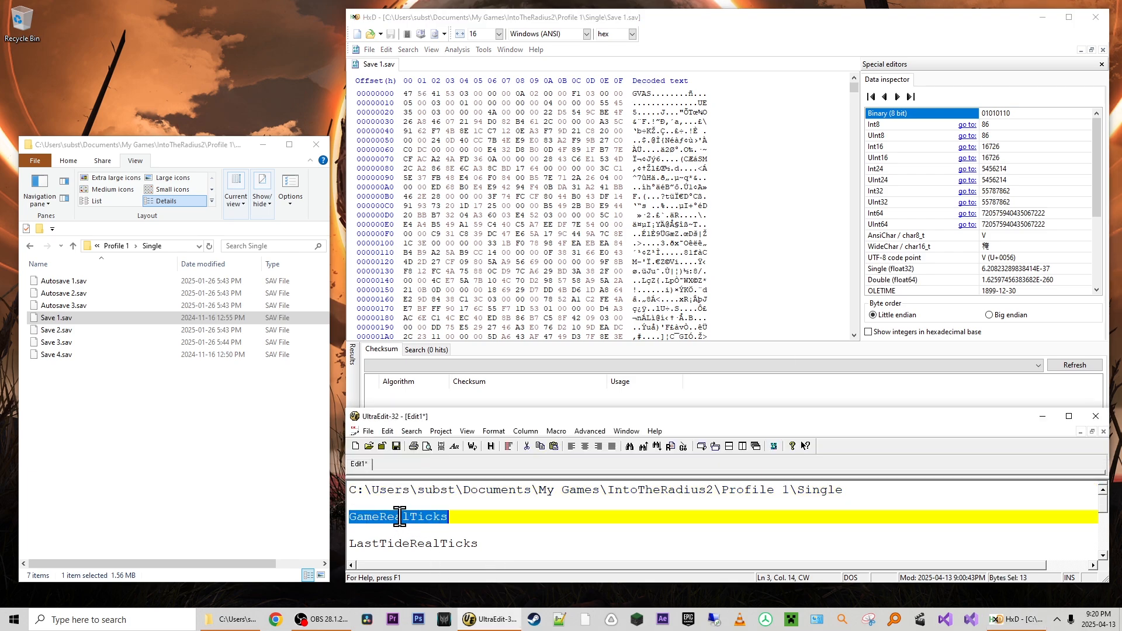
{"action": "mouse_move", "coordinate": [544, 543]}
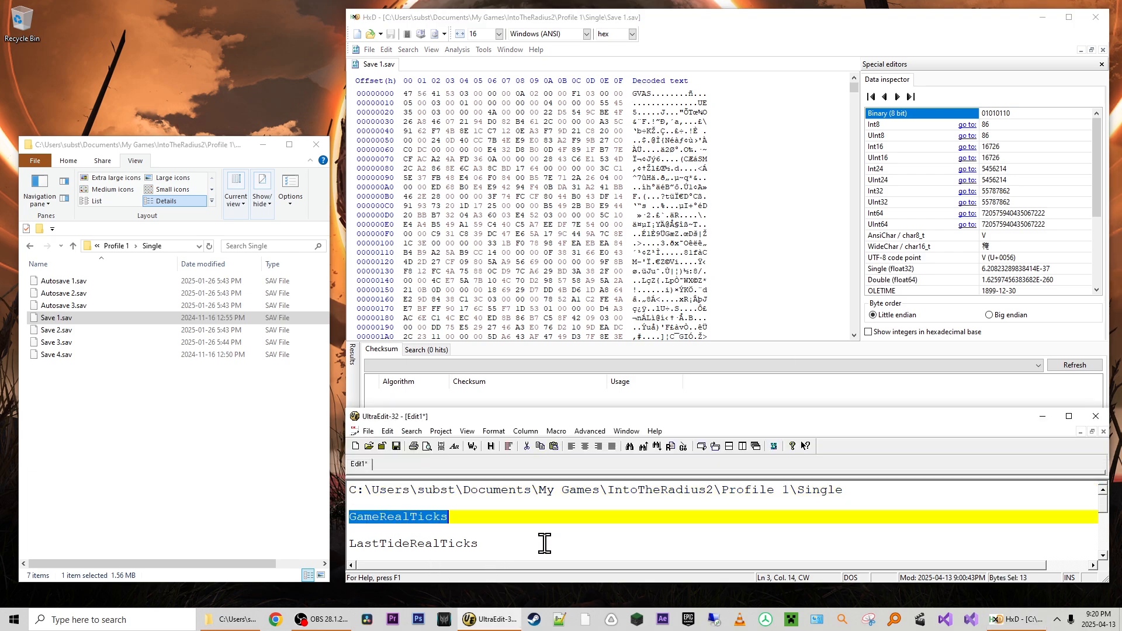
{"action": "left_click", "coordinate": [709, 78]}
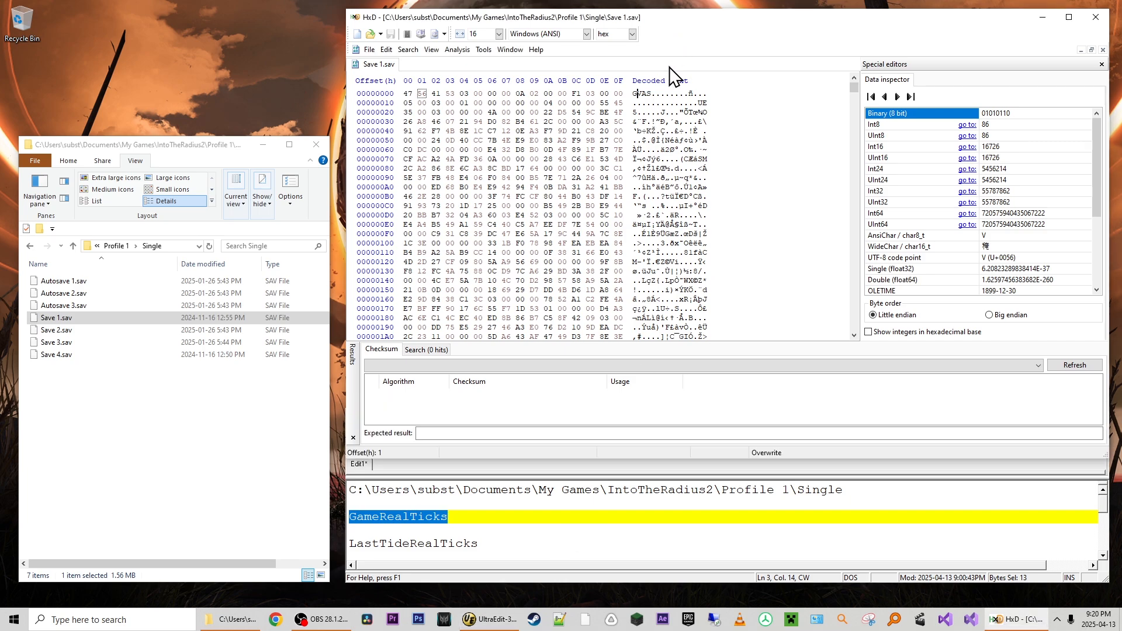
{"action": "mouse_move", "coordinate": [663, 102]}
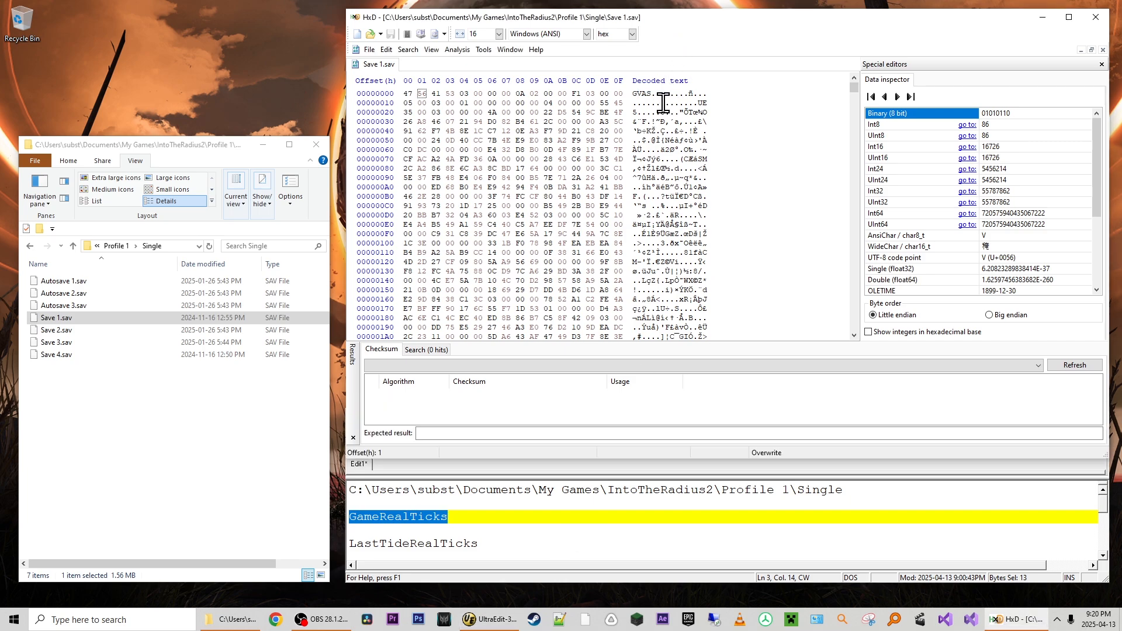
{"action": "left_click", "coordinate": [407, 49]}
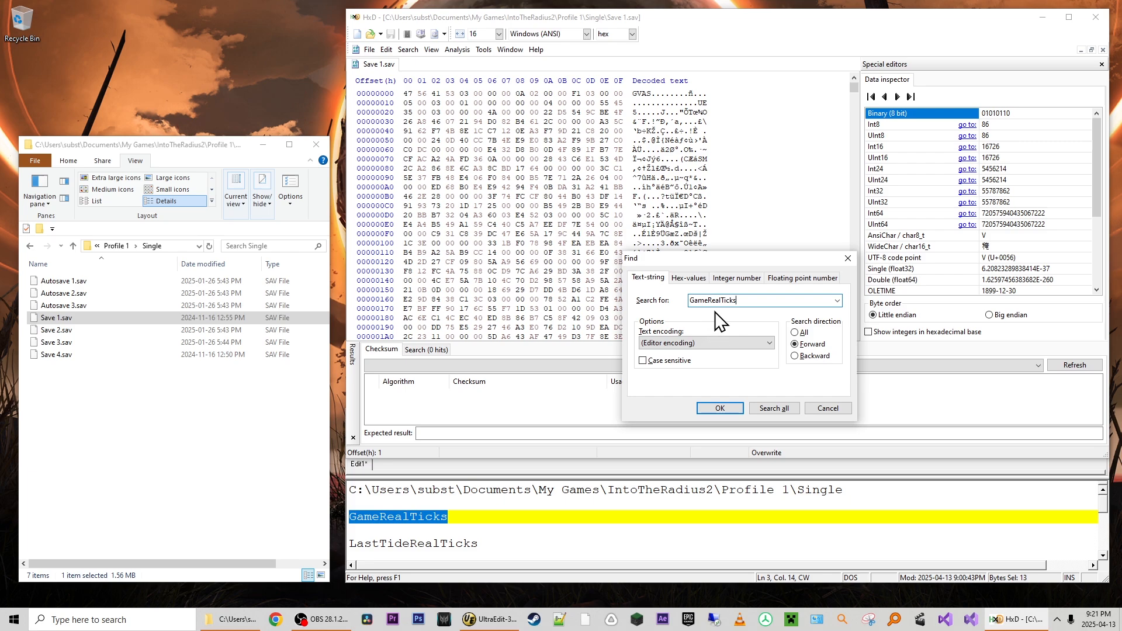
{"action": "mouse_move", "coordinate": [719, 408]}
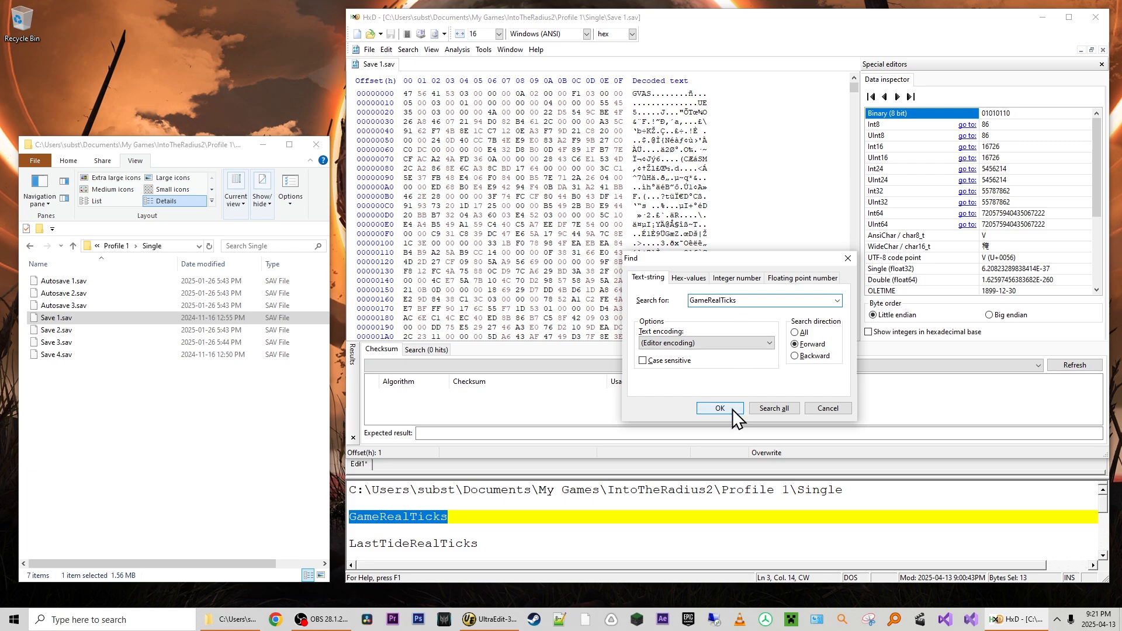
Find GameRealTicks at offset 94D and position the caret just past it at 96F.
{"action": "left_click", "coordinate": [719, 408]}
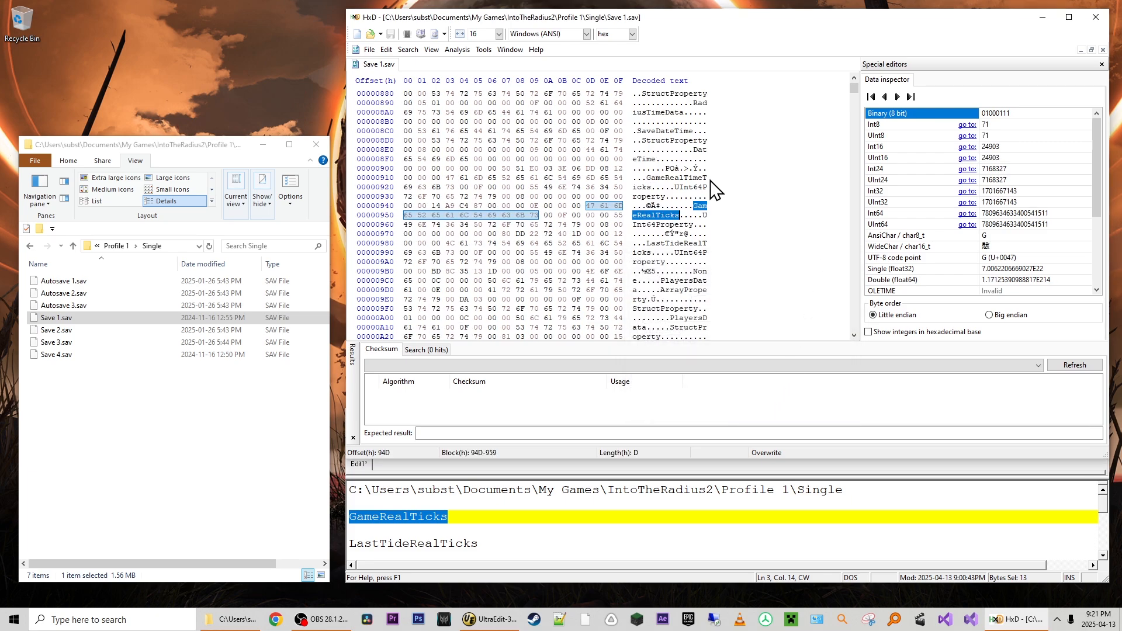
{"action": "mouse_move", "coordinate": [693, 206]}
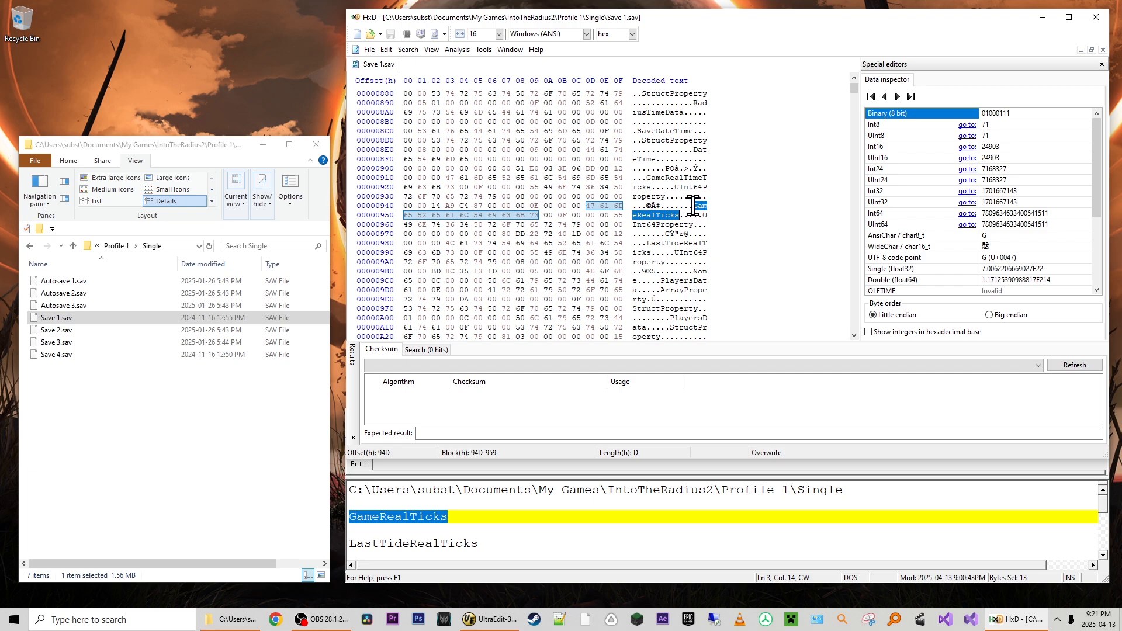
{"action": "mouse_move", "coordinate": [765, 195]}
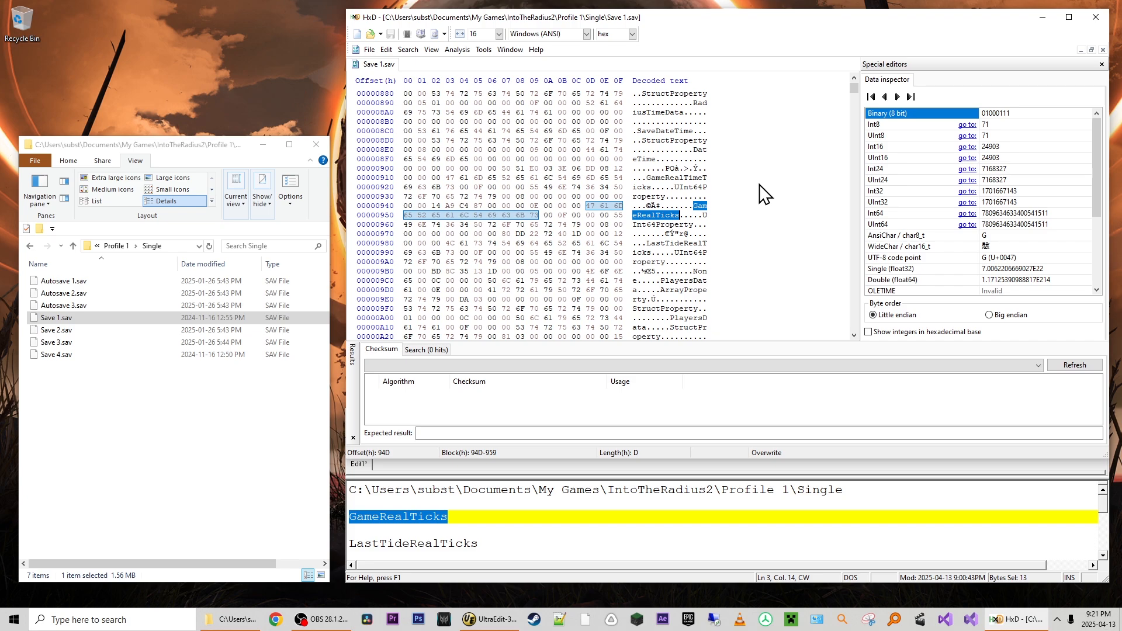
{"action": "mouse_move", "coordinate": [718, 227]}
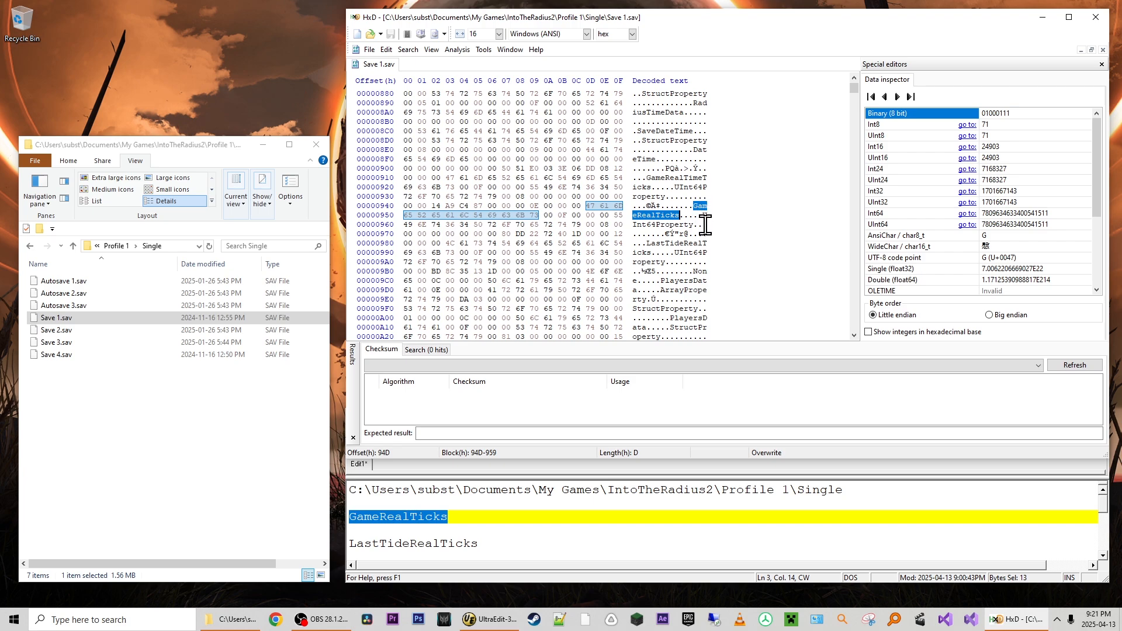
{"action": "mouse_move", "coordinate": [680, 235]}
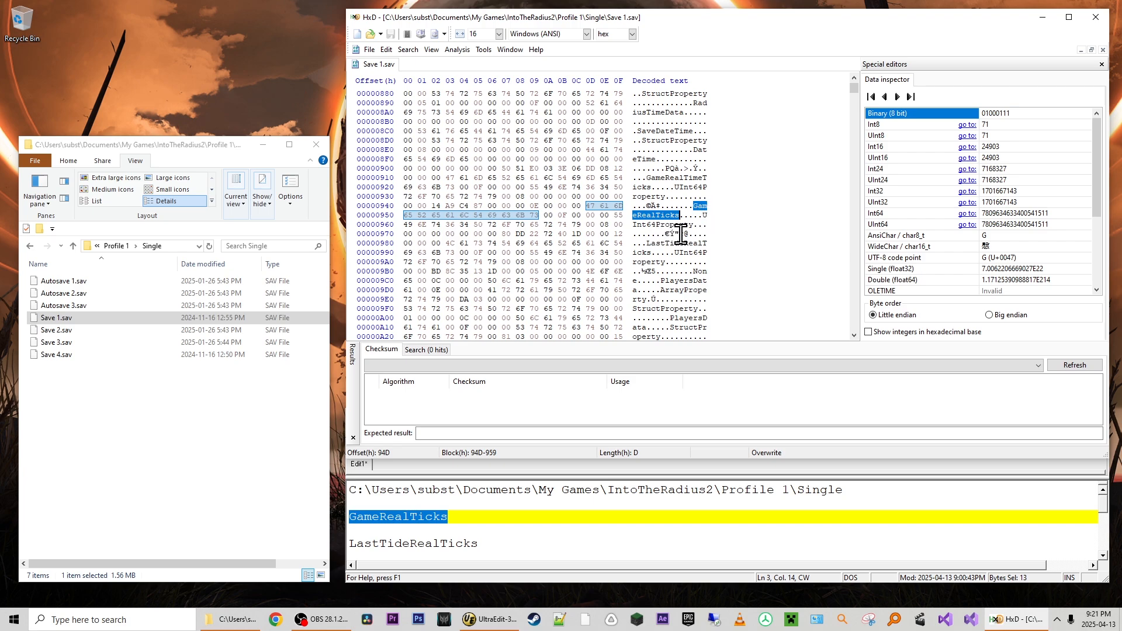
{"action": "mouse_move", "coordinate": [693, 224]}
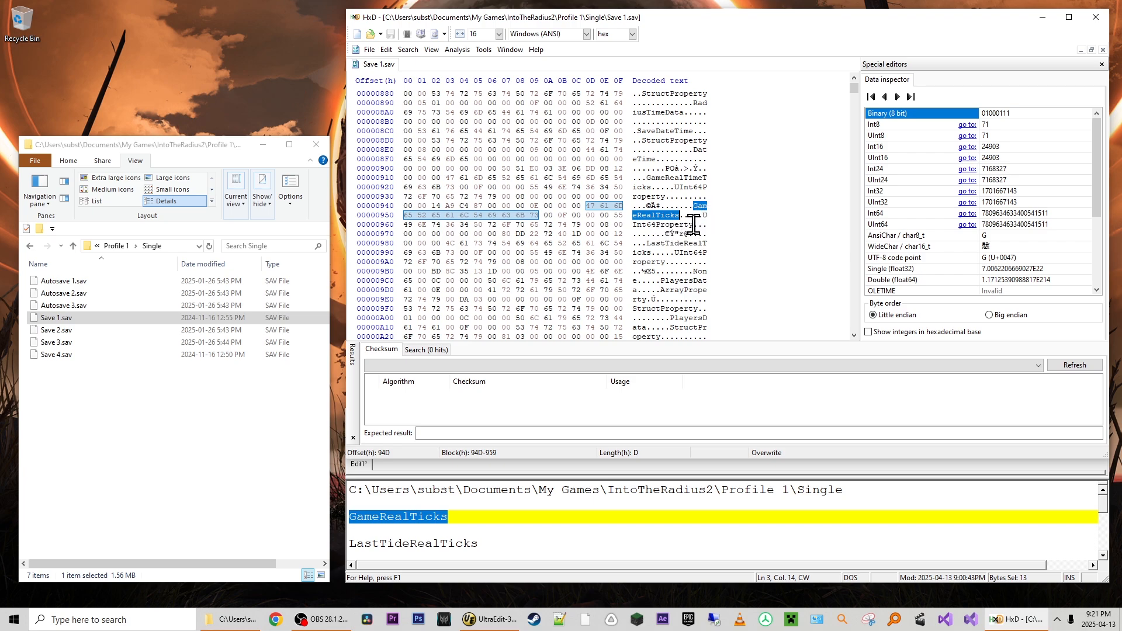
{"action": "left_click", "coordinate": [590, 224]}
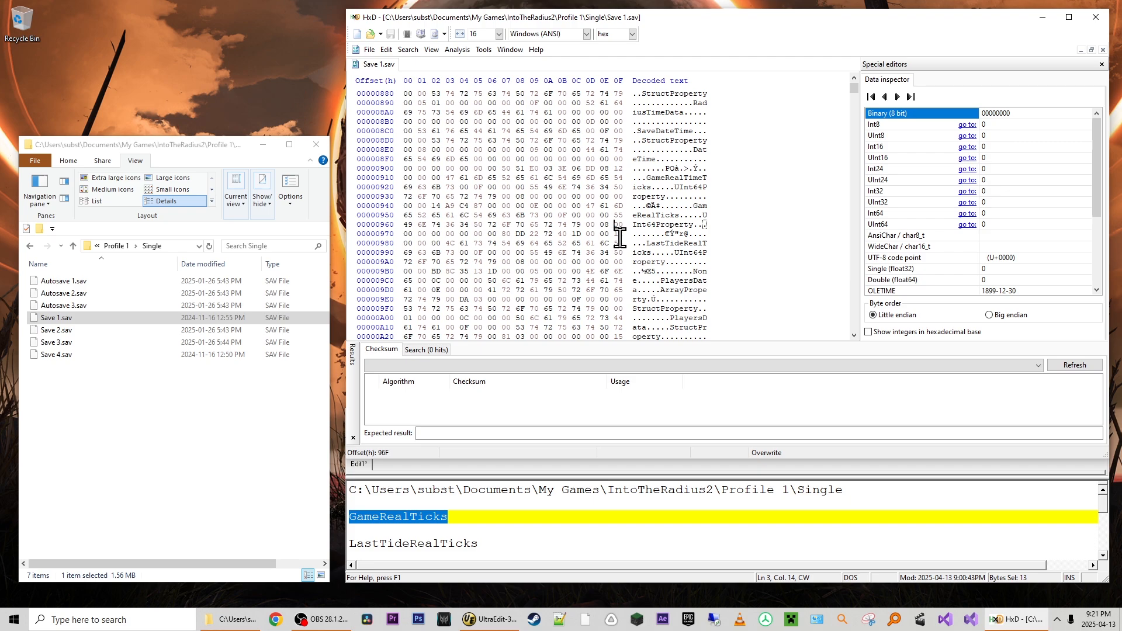
{"action": "mouse_move", "coordinate": [616, 233]}
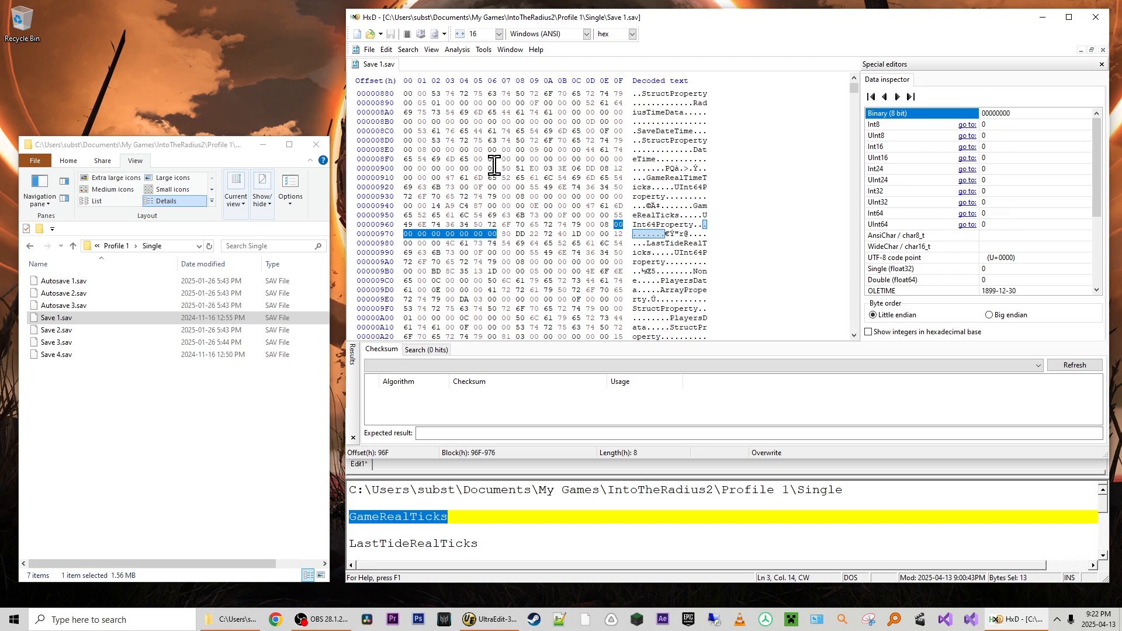
{"action": "mouse_move", "coordinate": [503, 250]}
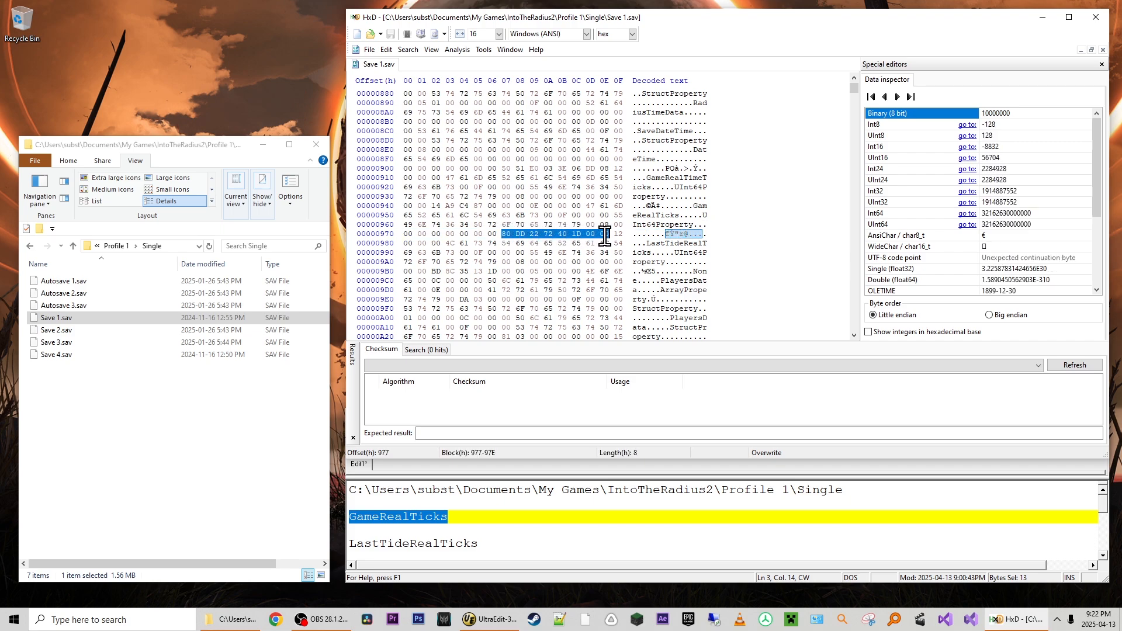
{"action": "mouse_move", "coordinate": [516, 246]}
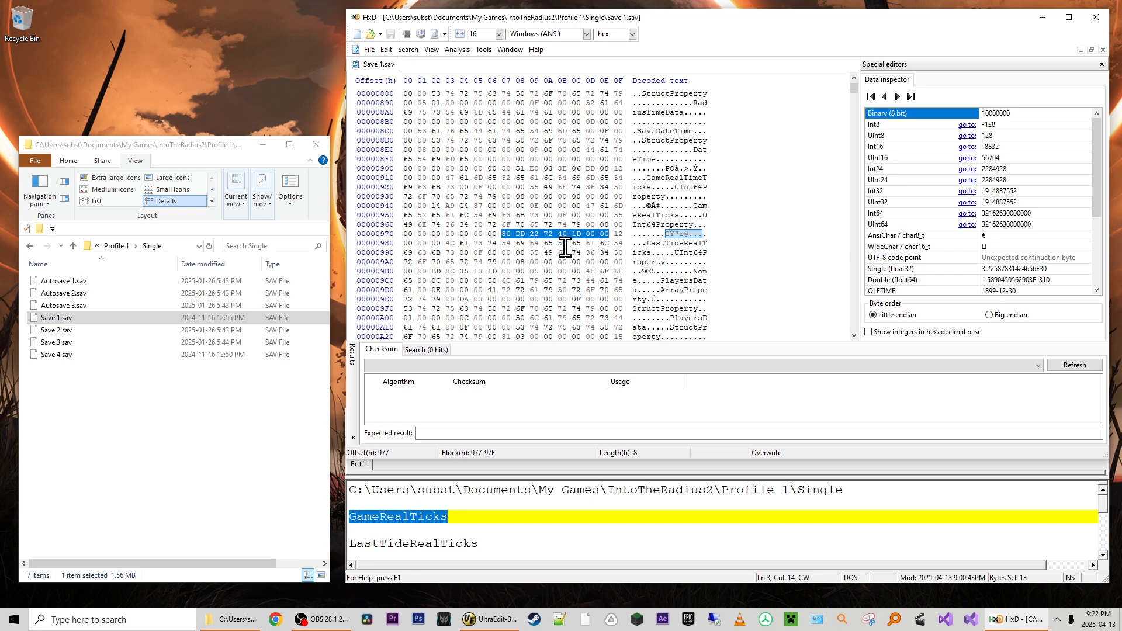
{"action": "mouse_move", "coordinate": [591, 301]}
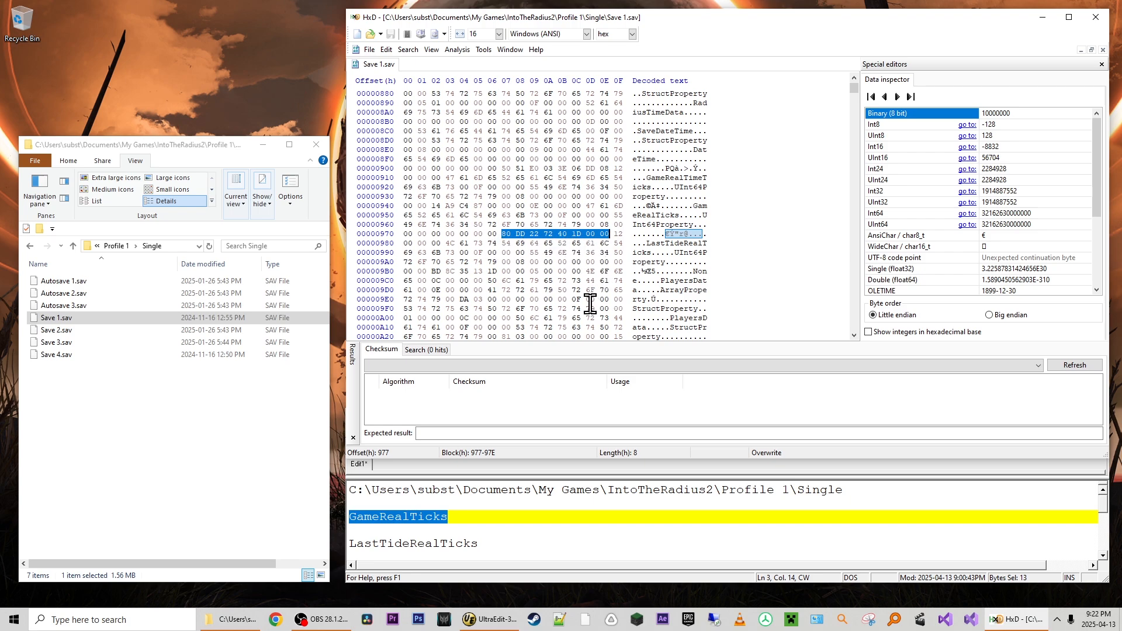
{"action": "mouse_move", "coordinate": [587, 250]}
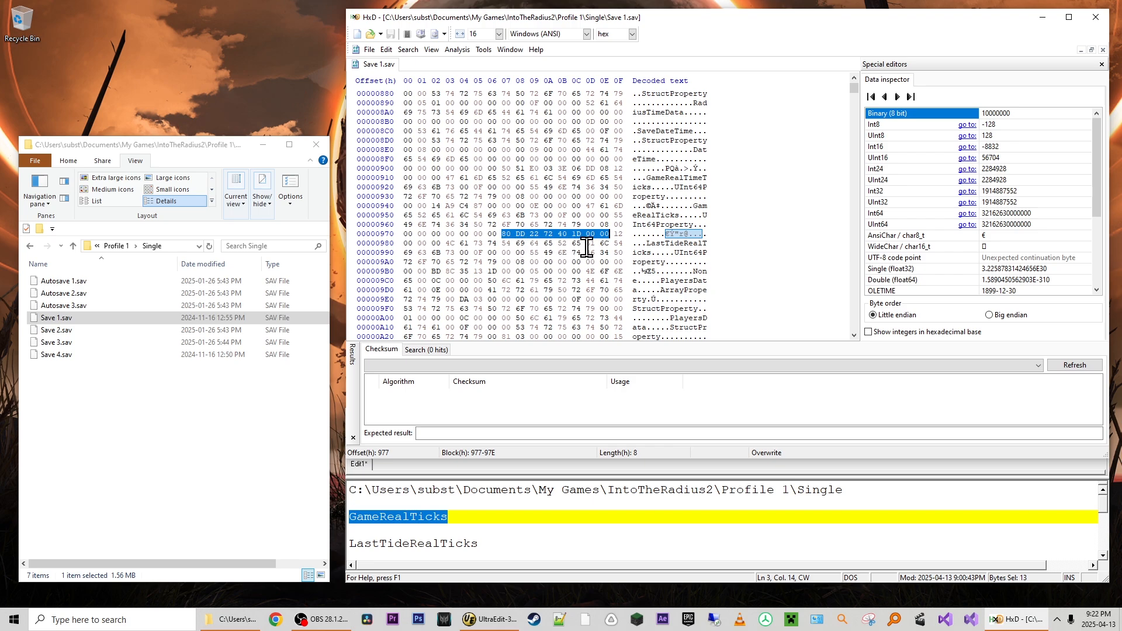
{"action": "mouse_move", "coordinate": [604, 234]}
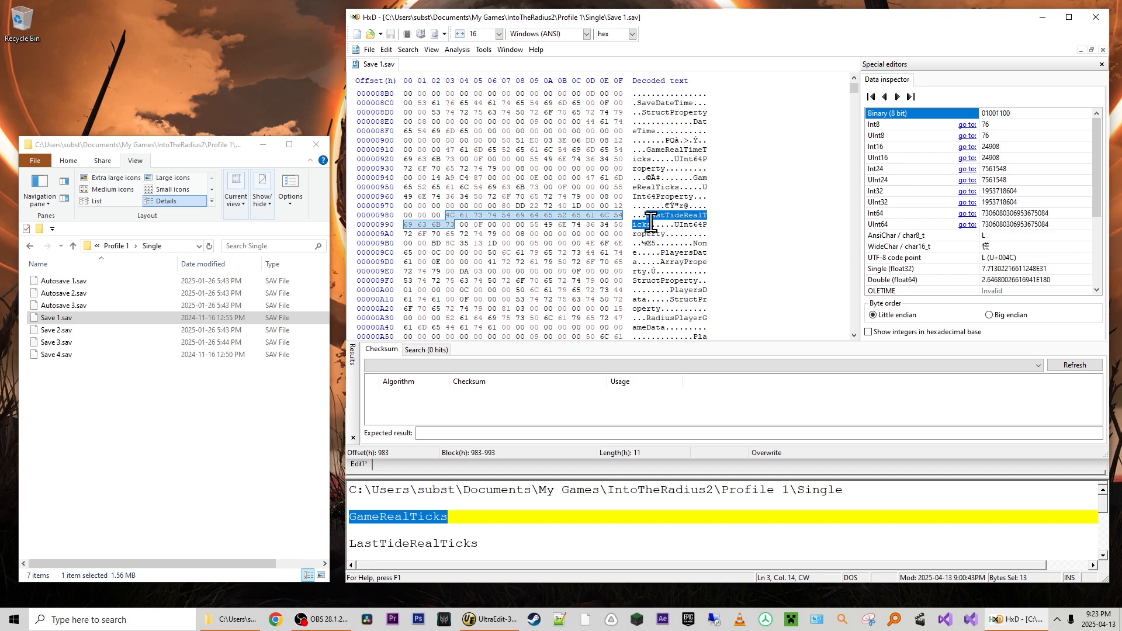
{"action": "mouse_move", "coordinate": [749, 282]}
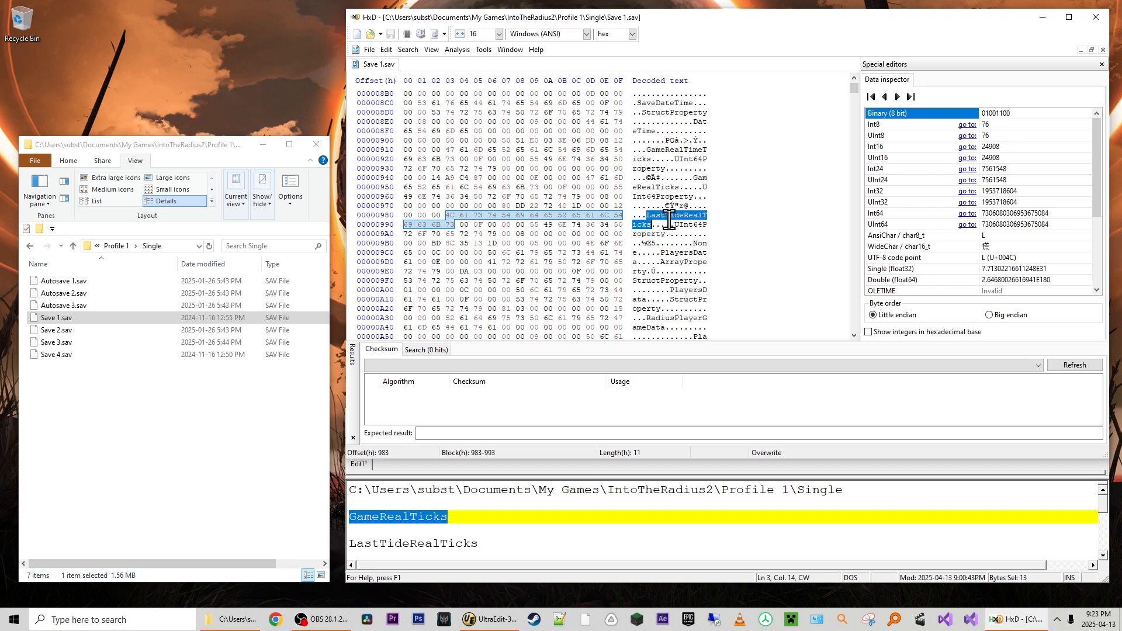
Mark the eight value bytes at 9B1–9B8 following LastTideRealTicks.
{"action": "left_click", "coordinate": [506, 233]}
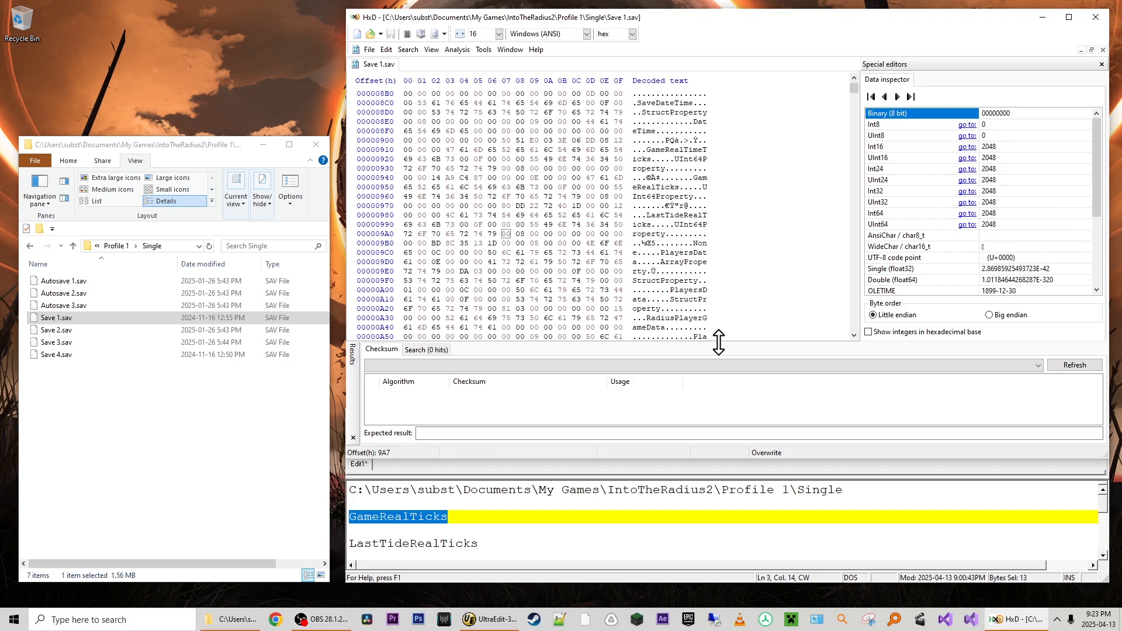
{"action": "mouse_move", "coordinate": [736, 317]}
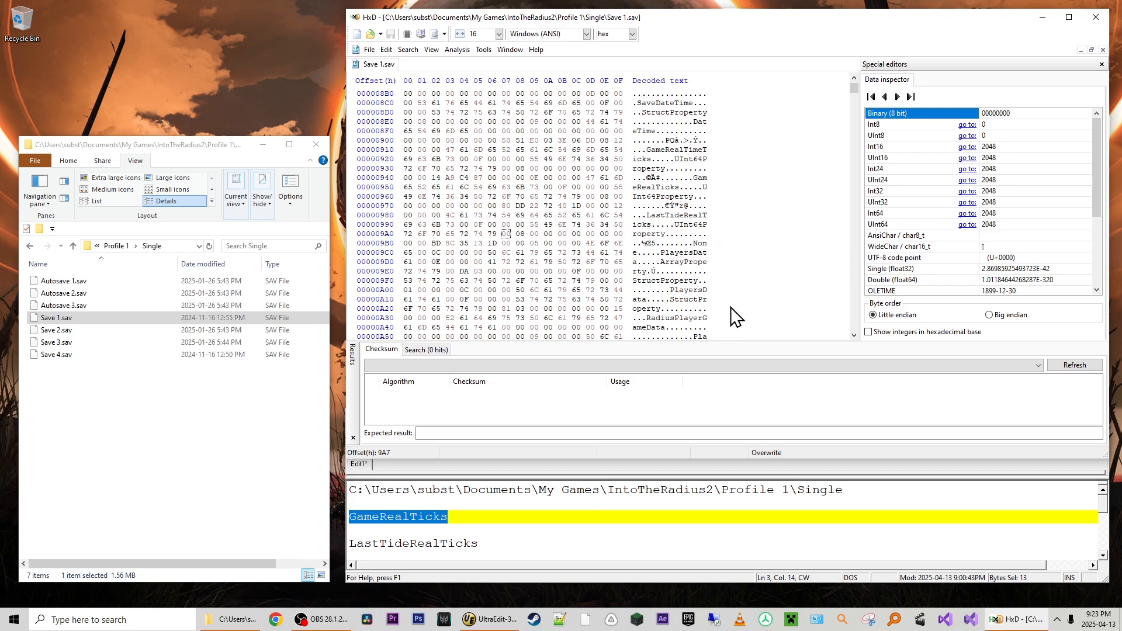
{"action": "mouse_move", "coordinate": [506, 247]}
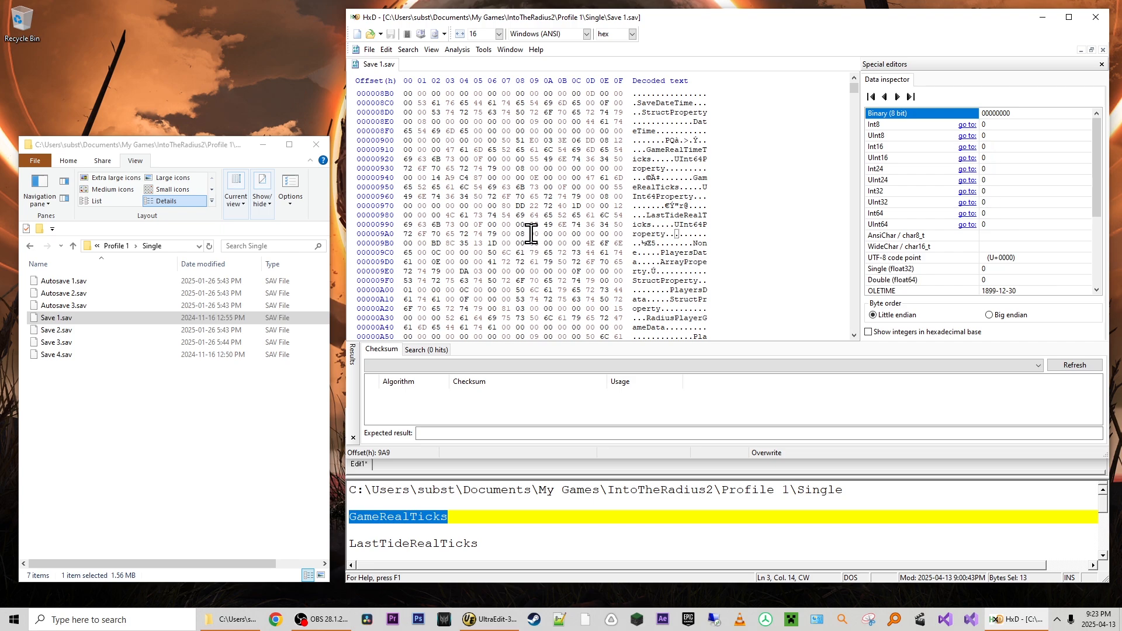
{"action": "left_click", "coordinate": [533, 234]}
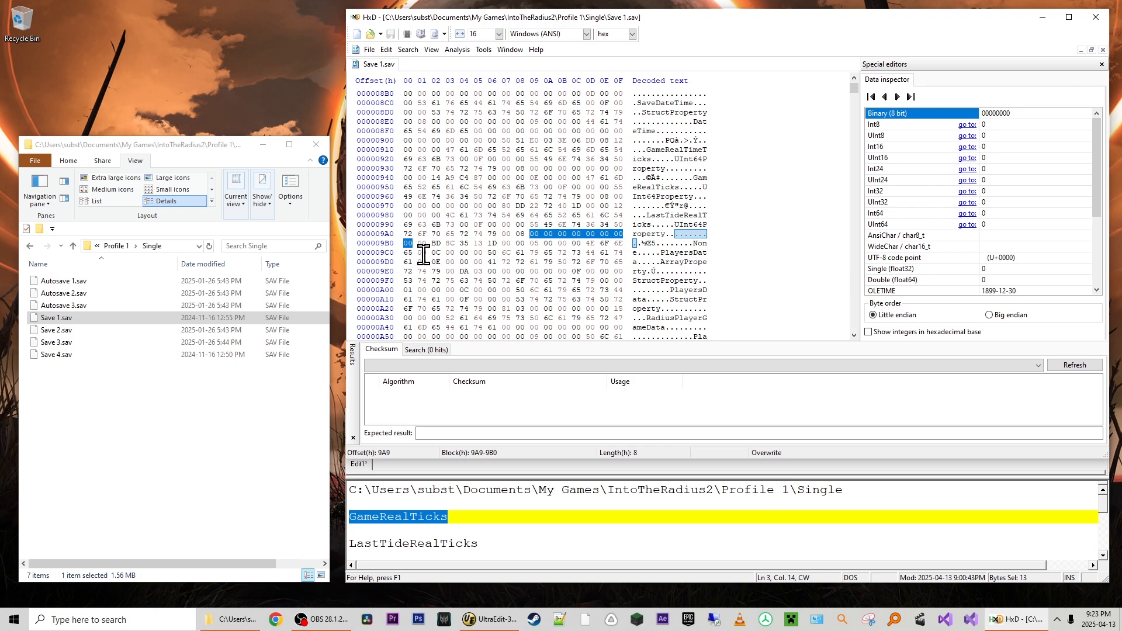
{"action": "mouse_move", "coordinate": [516, 256]}
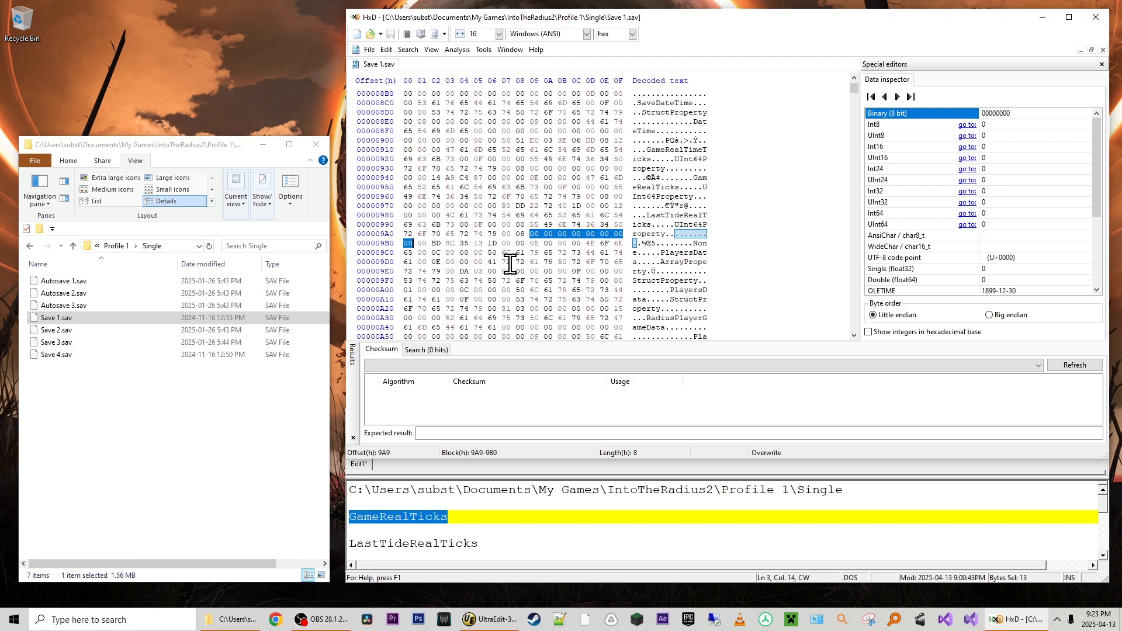
{"action": "mouse_move", "coordinate": [559, 250]}
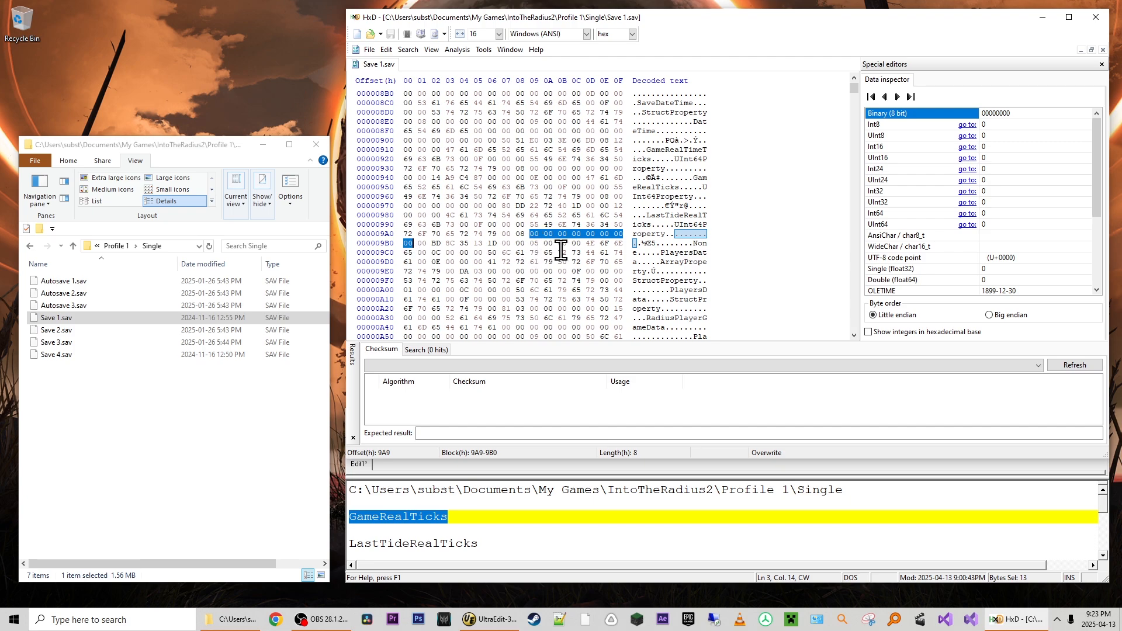
{"action": "mouse_move", "coordinate": [605, 248]}
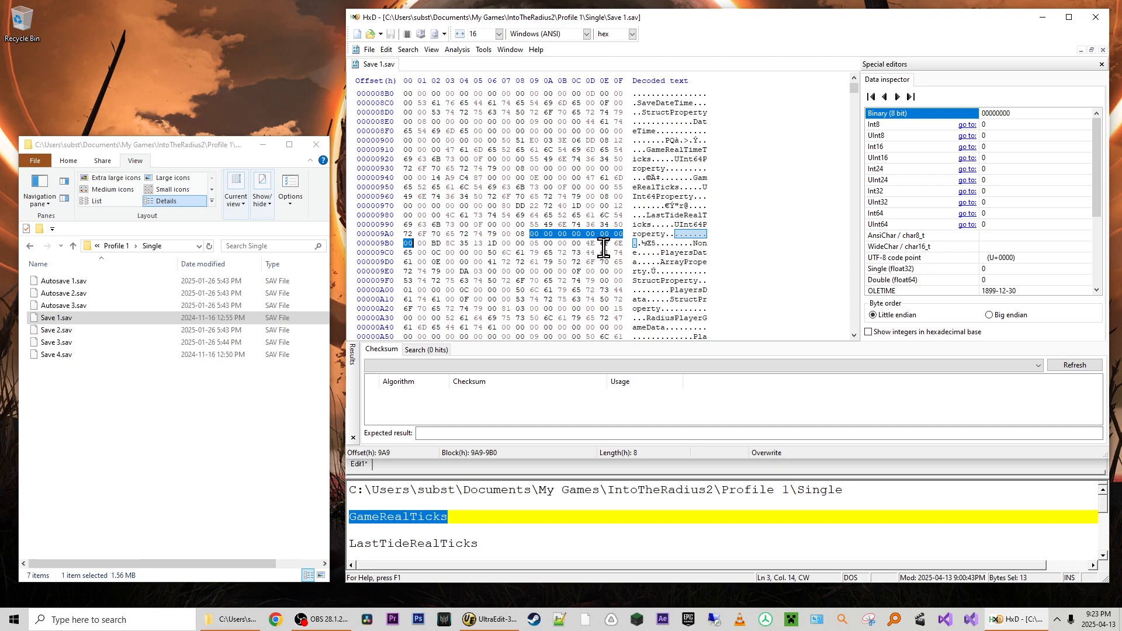
{"action": "mouse_move", "coordinate": [457, 291]}
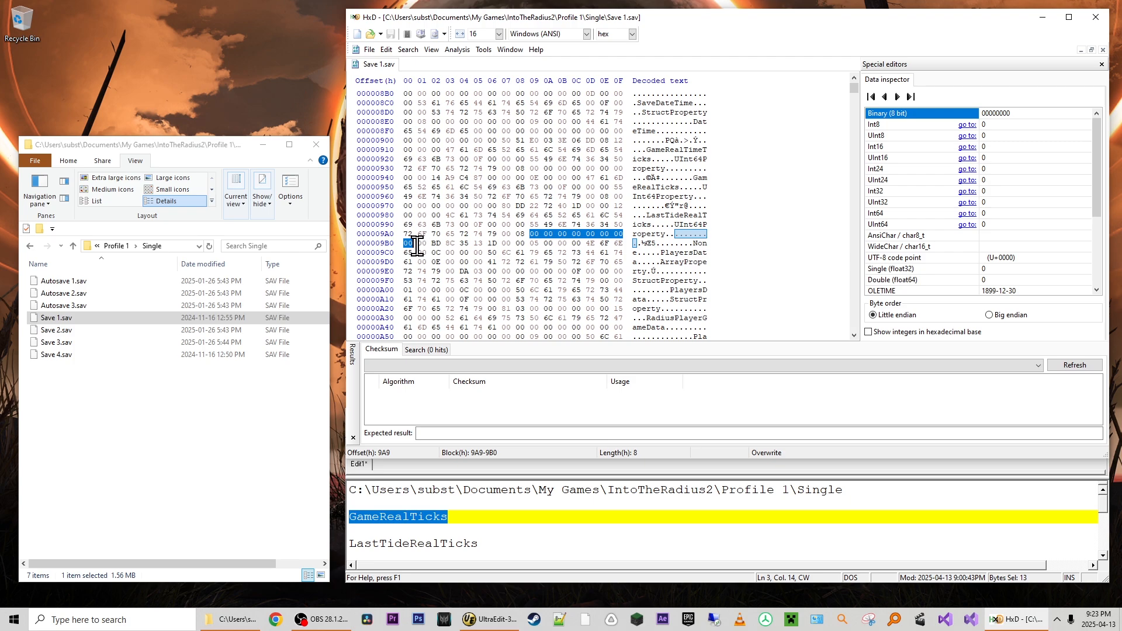
{"action": "left_click", "coordinate": [422, 243]}
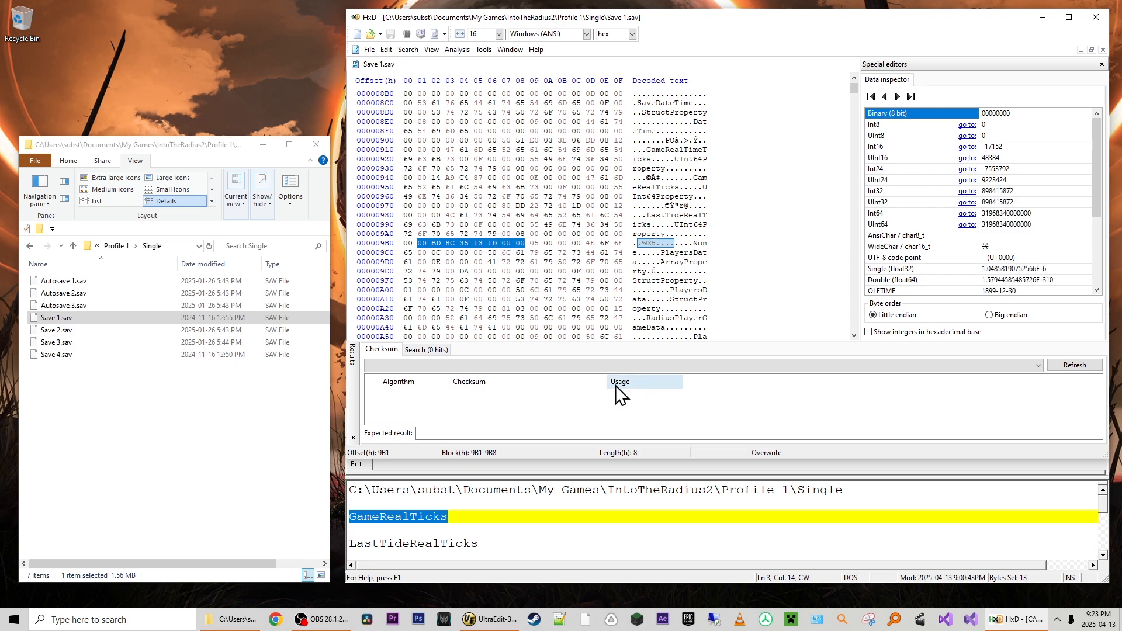
{"action": "mouse_move", "coordinate": [707, 576]}
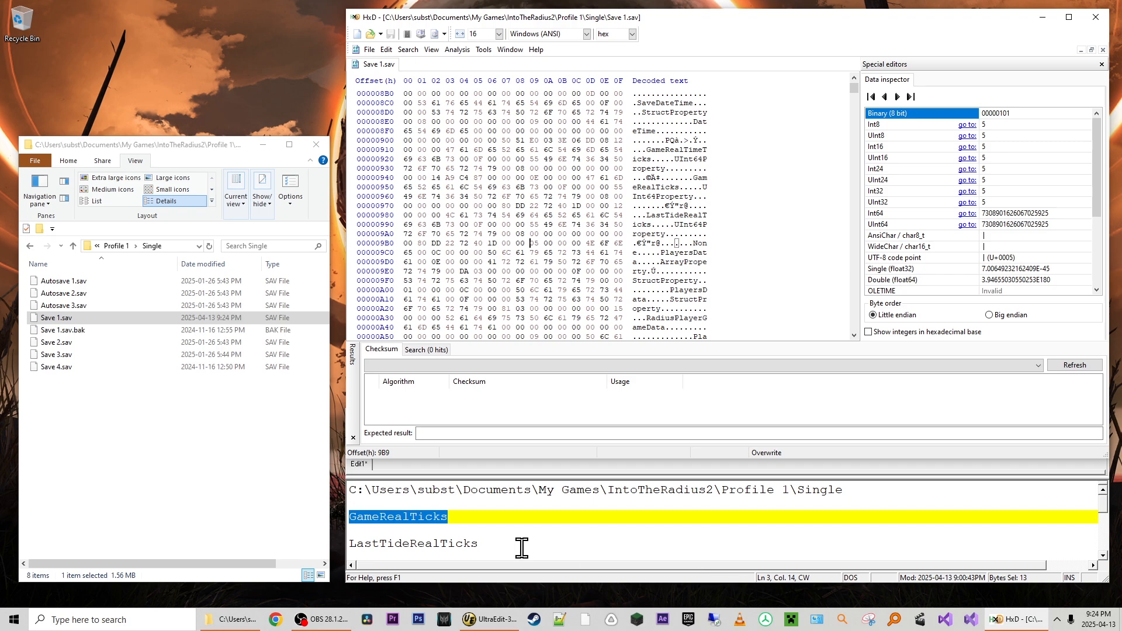
{"action": "left_click", "coordinate": [63, 329]}
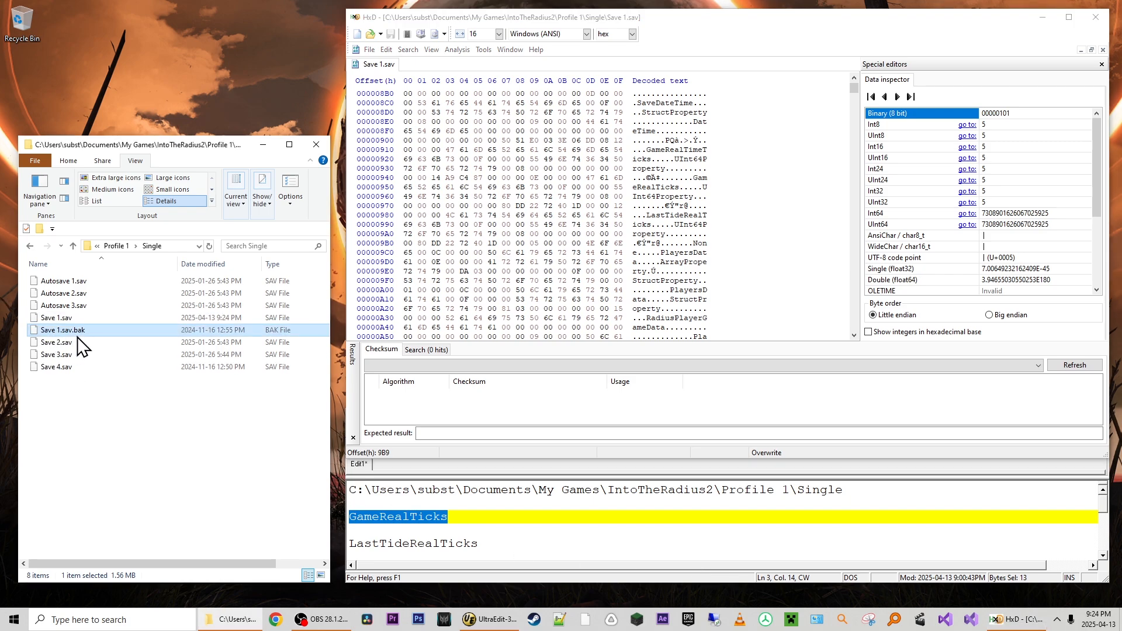
{"action": "mouse_move", "coordinate": [95, 341]}
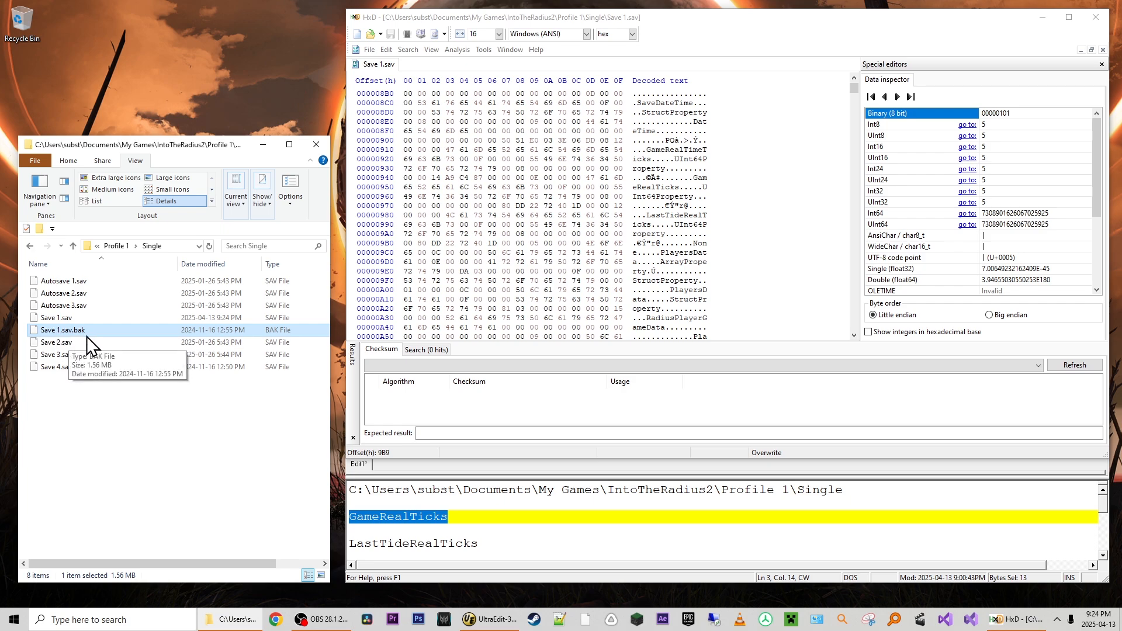
{"action": "left_click", "coordinate": [56, 316]}
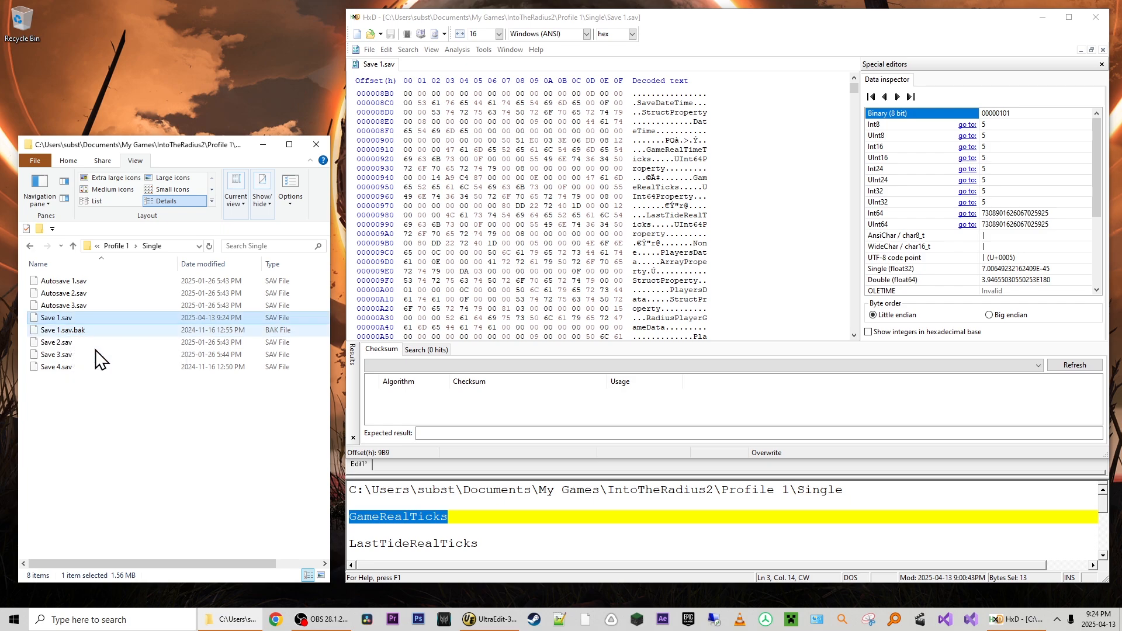
{"action": "mouse_move", "coordinate": [125, 455]}
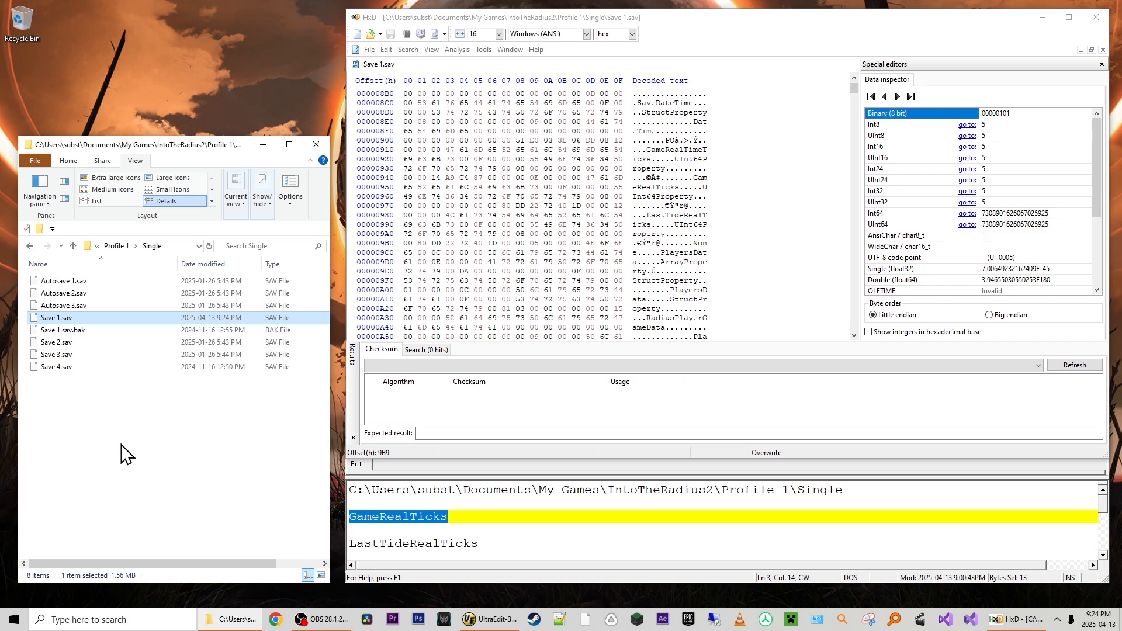